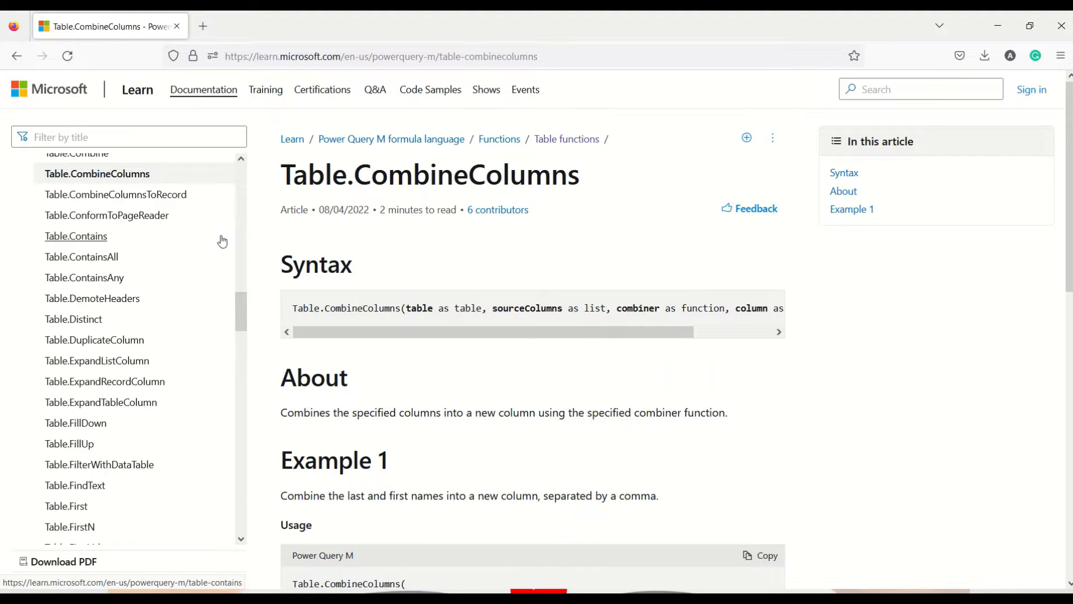
mouse_move(404, 323)
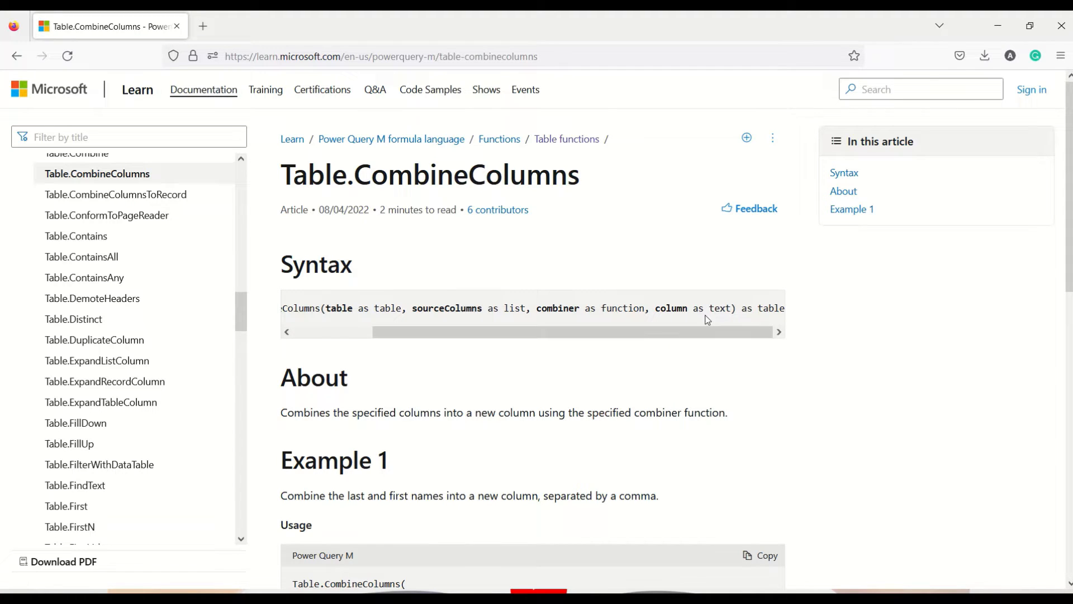
mouse_move(748, 311)
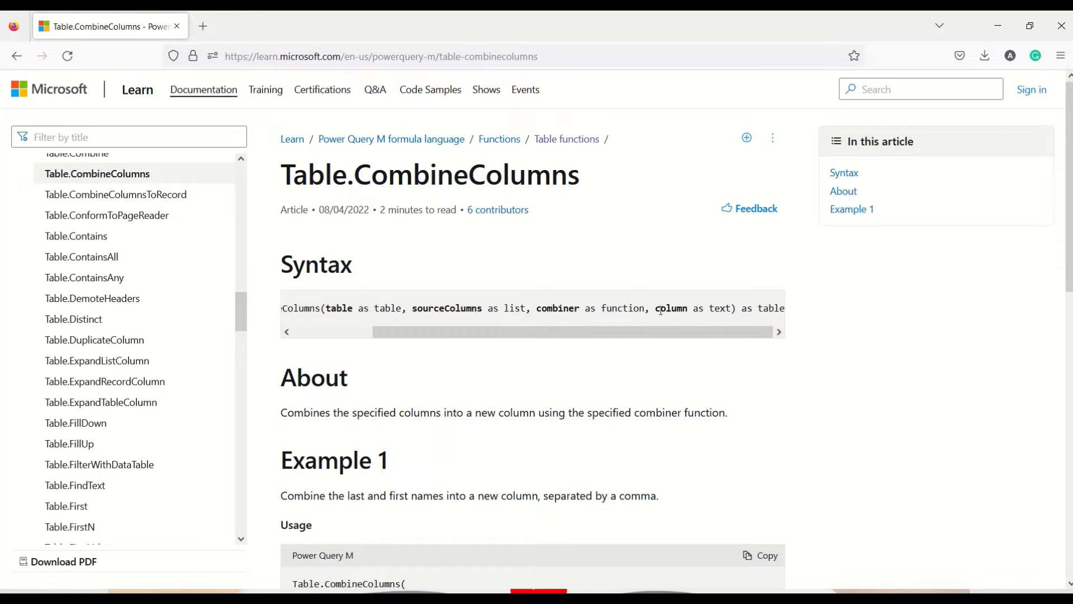
Highlight the example's input table, FirstName, LastName and new FullName column.
scroll("down", 3)
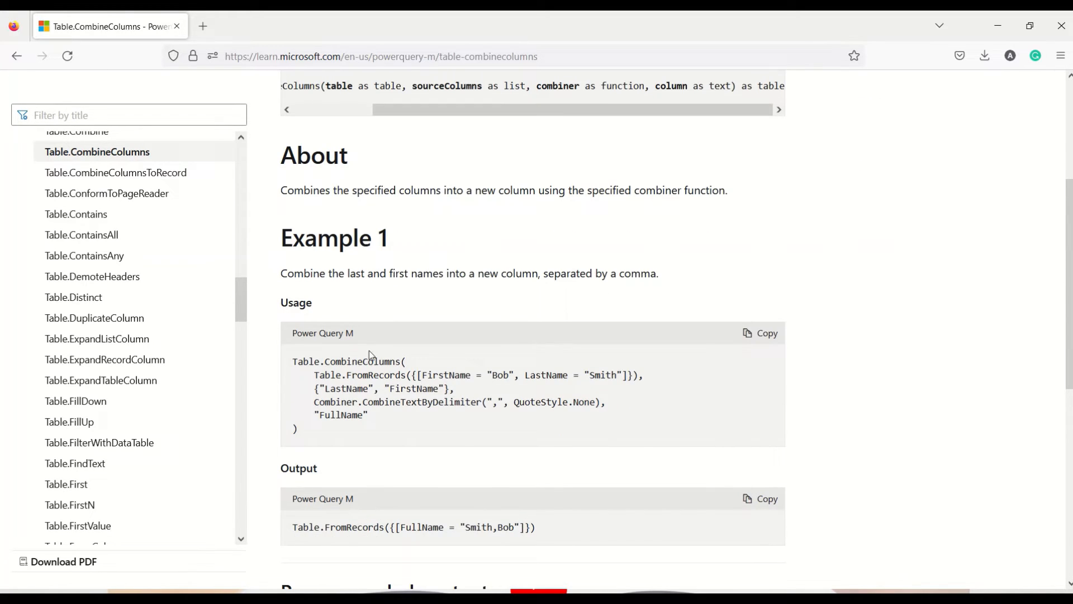
scroll("down", 3)
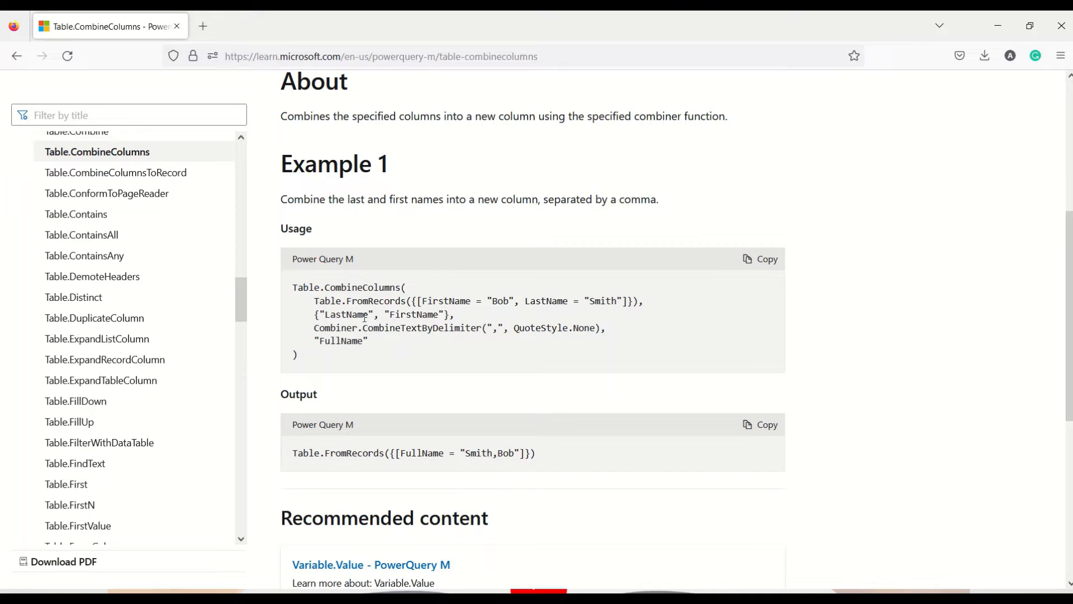
double_click(362, 286)
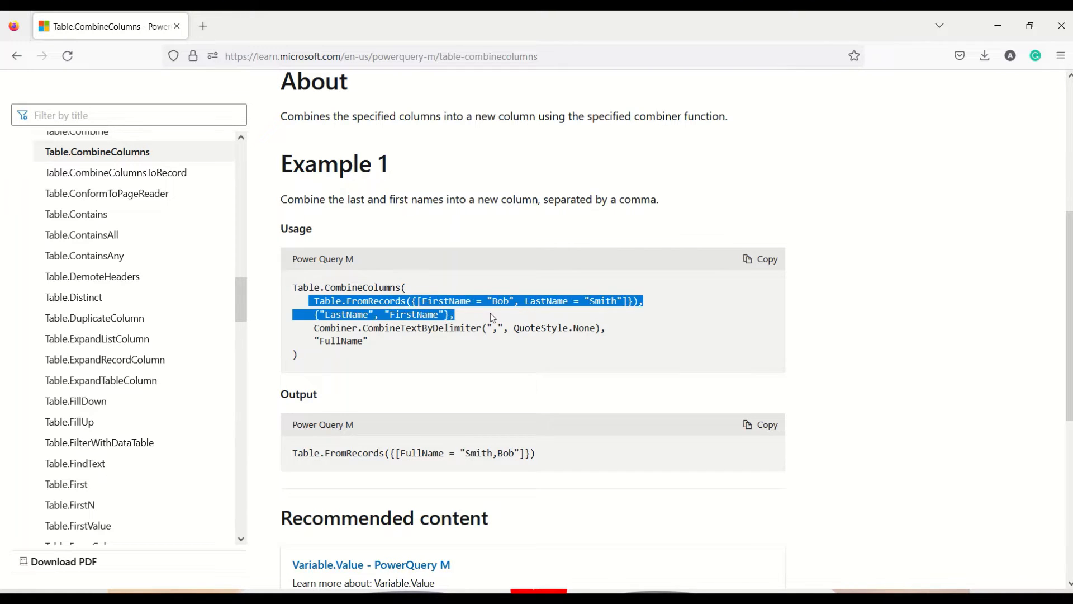
double_click(446, 302)
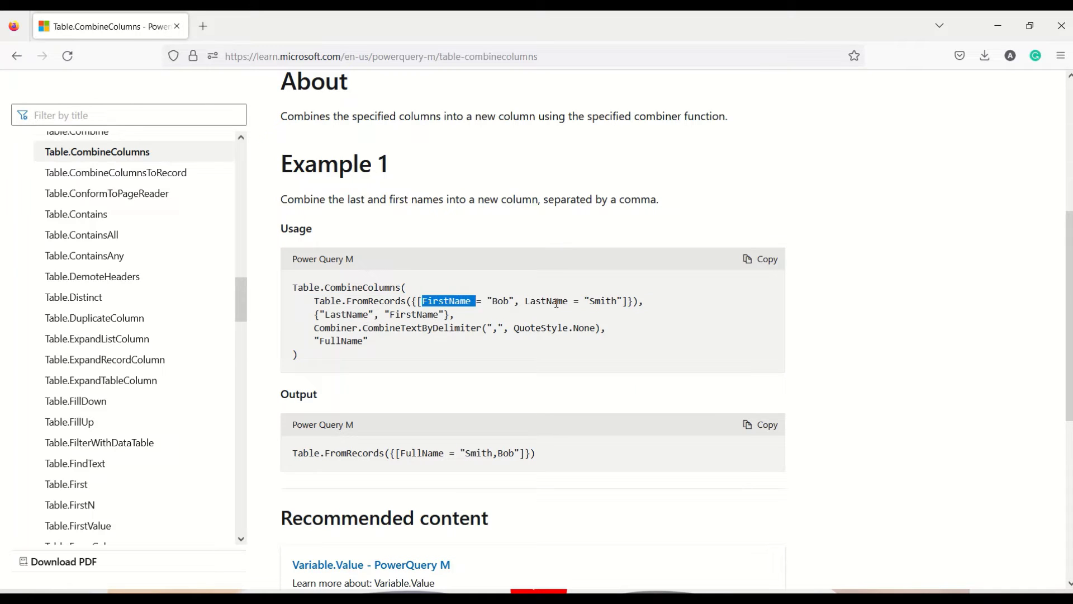
double_click(548, 302)
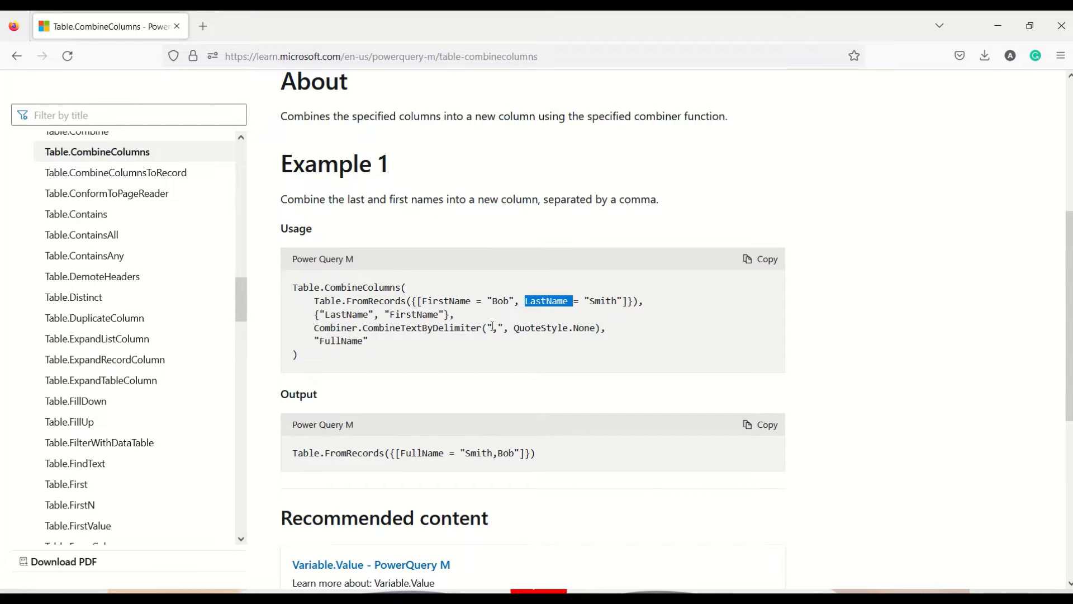
mouse_move(448, 330)
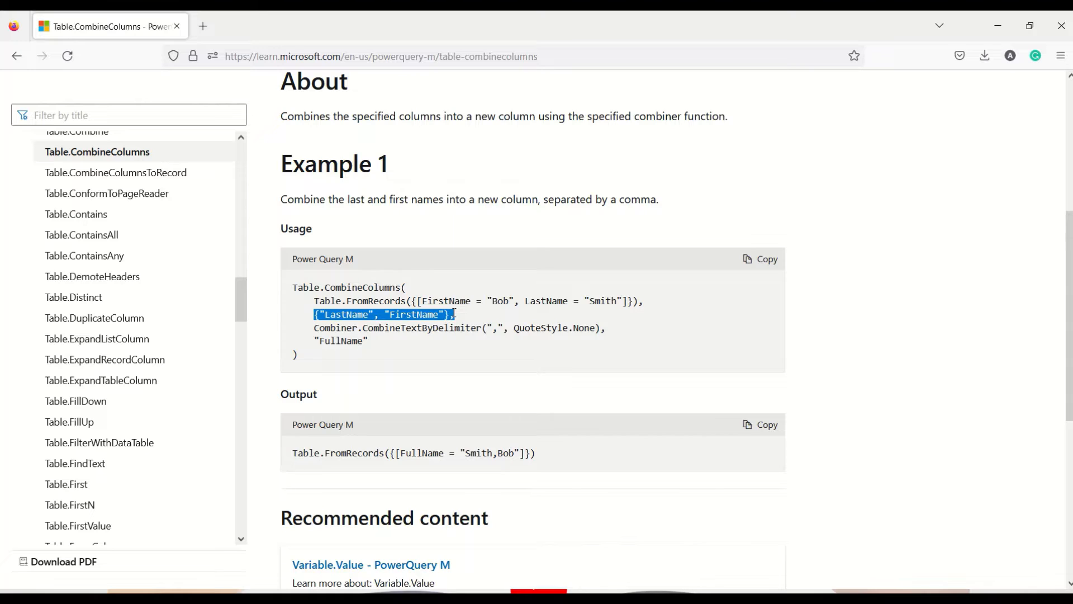
mouse_move(498, 327)
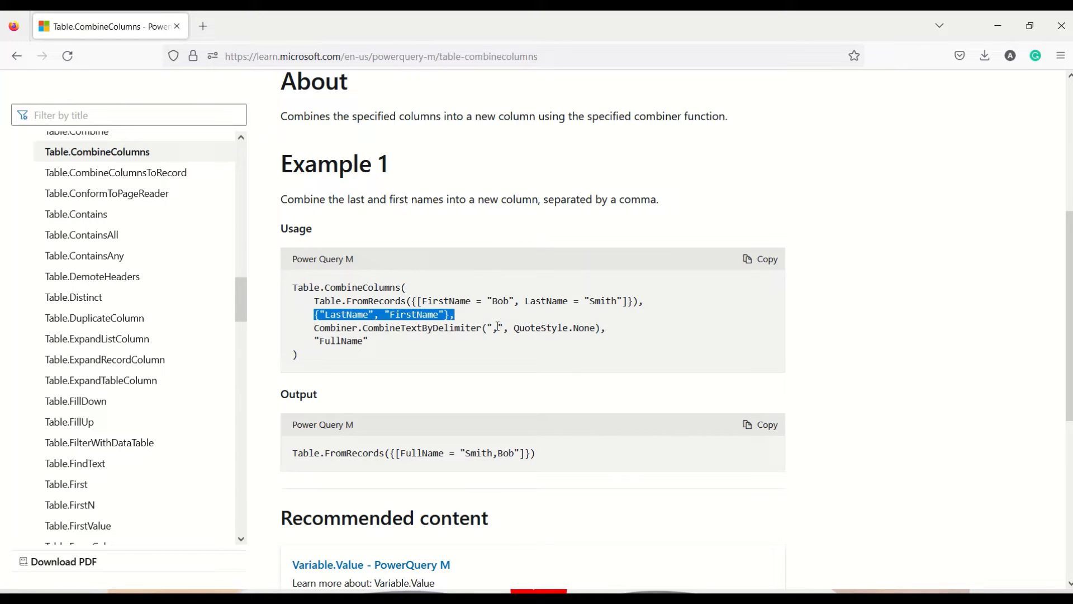
left_click(540, 328)
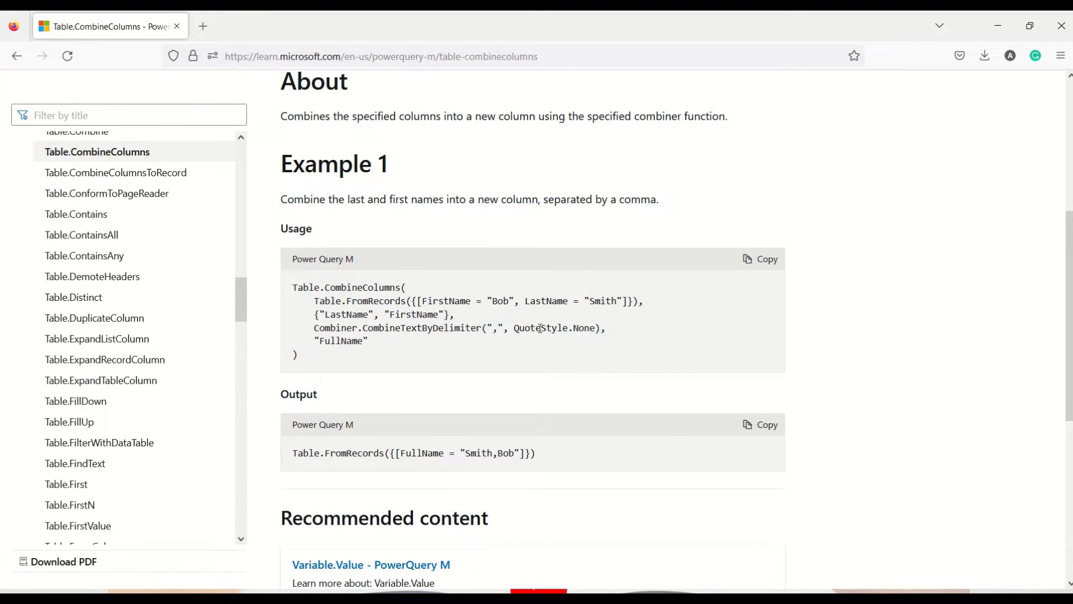
double_click(341, 341)
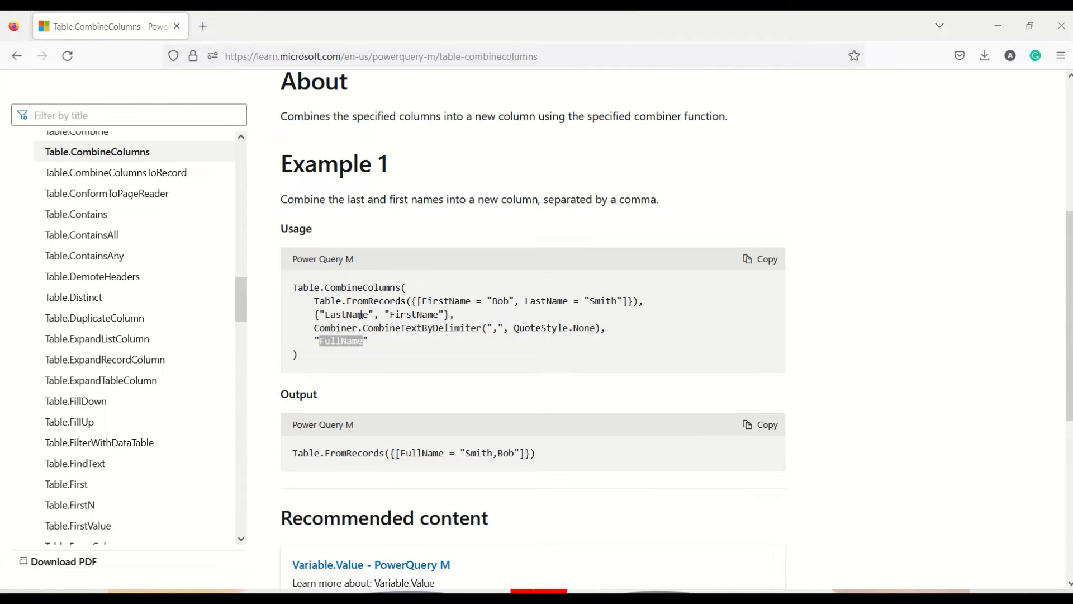
scroll("down", 3)
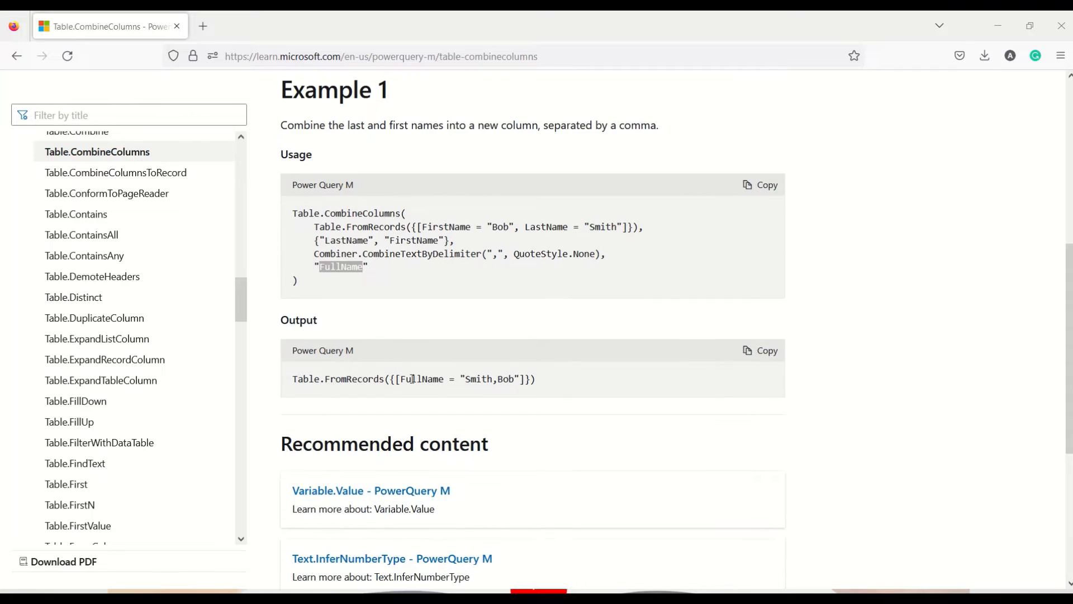
double_click(423, 379)
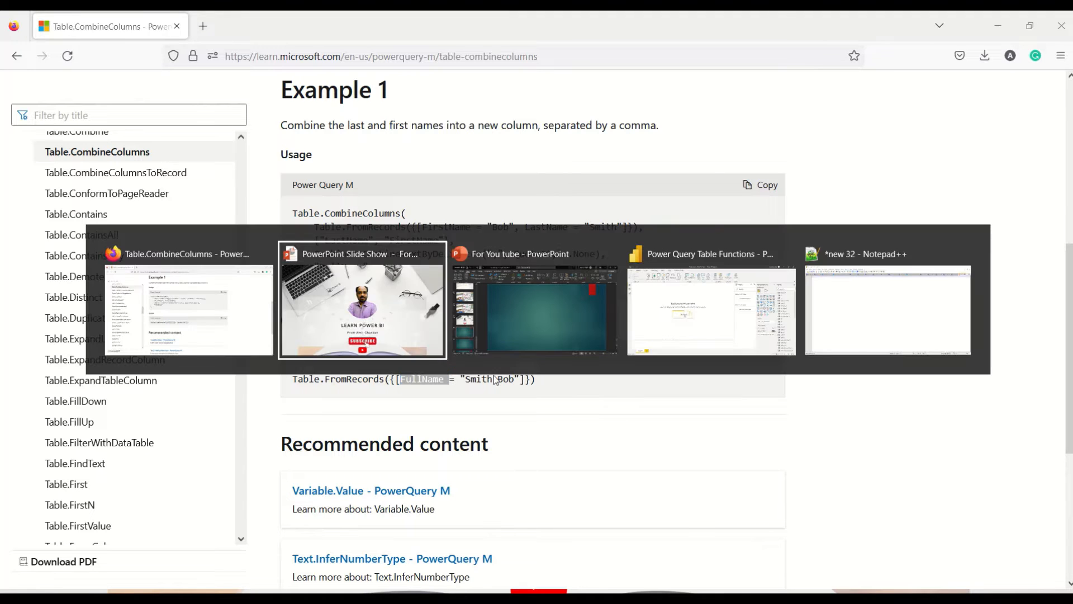
Open Power Query Editor in Power BI Desktop showing the Table 2 query's data.
left_click(711, 310)
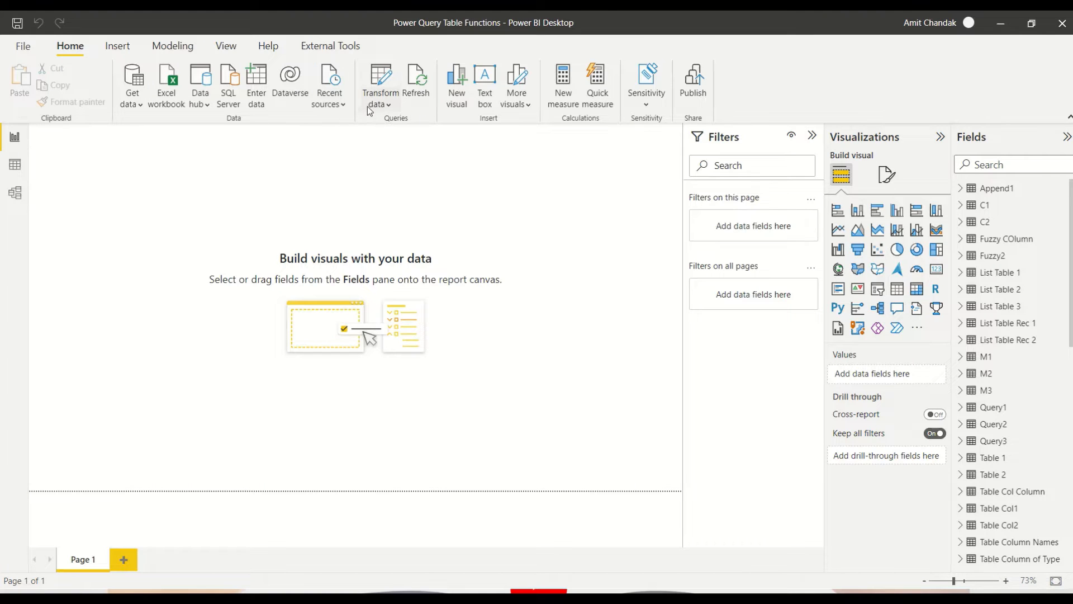
left_click(380, 82)
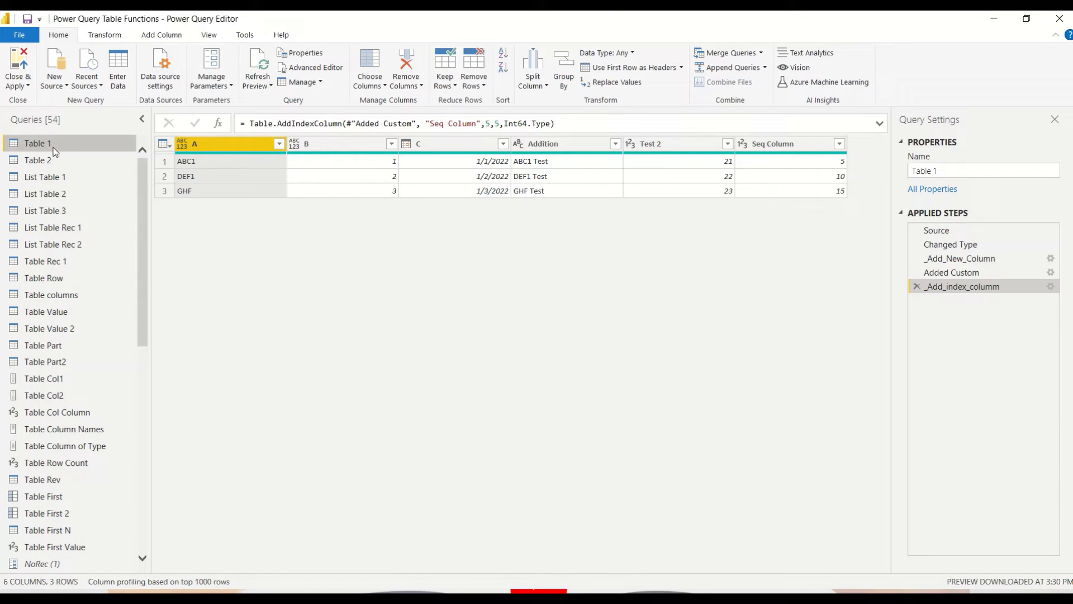
mouse_move(46, 161)
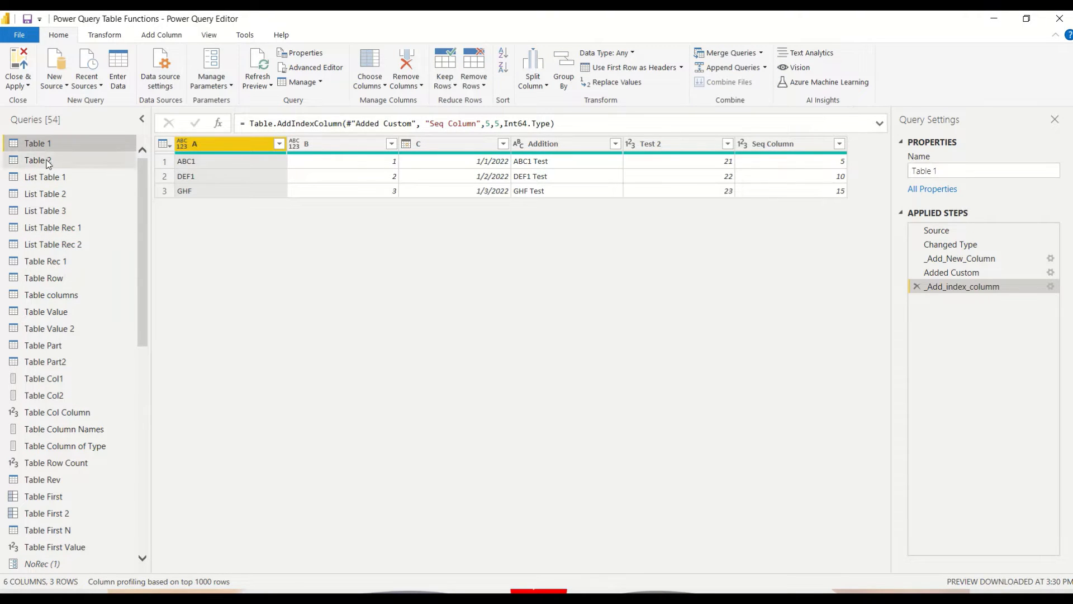
left_click(37, 160)
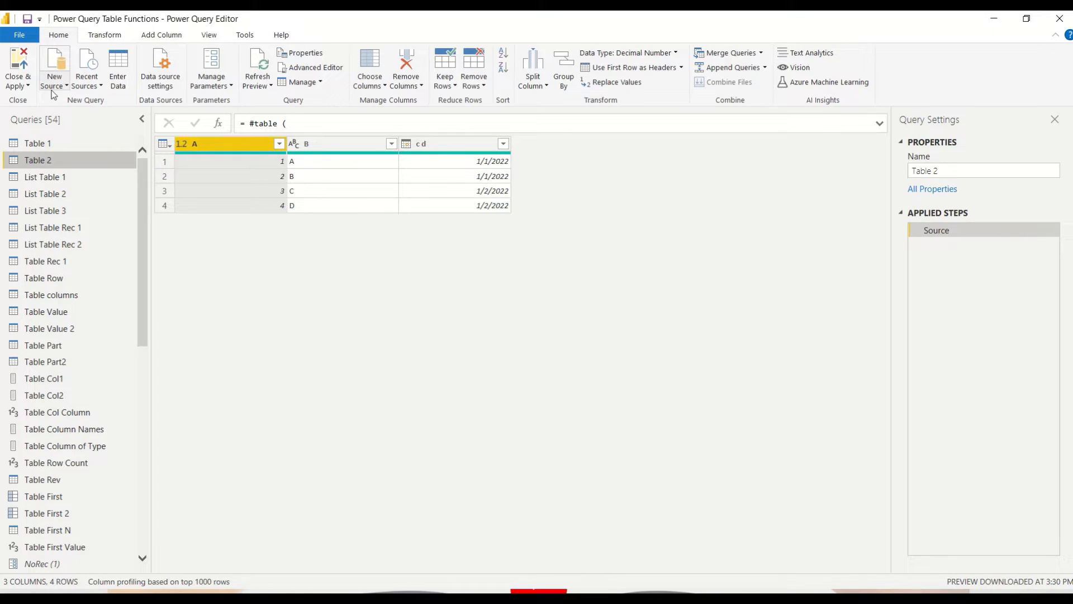
Create a new blank query, Query4, from the New Source list.
left_click(54, 67)
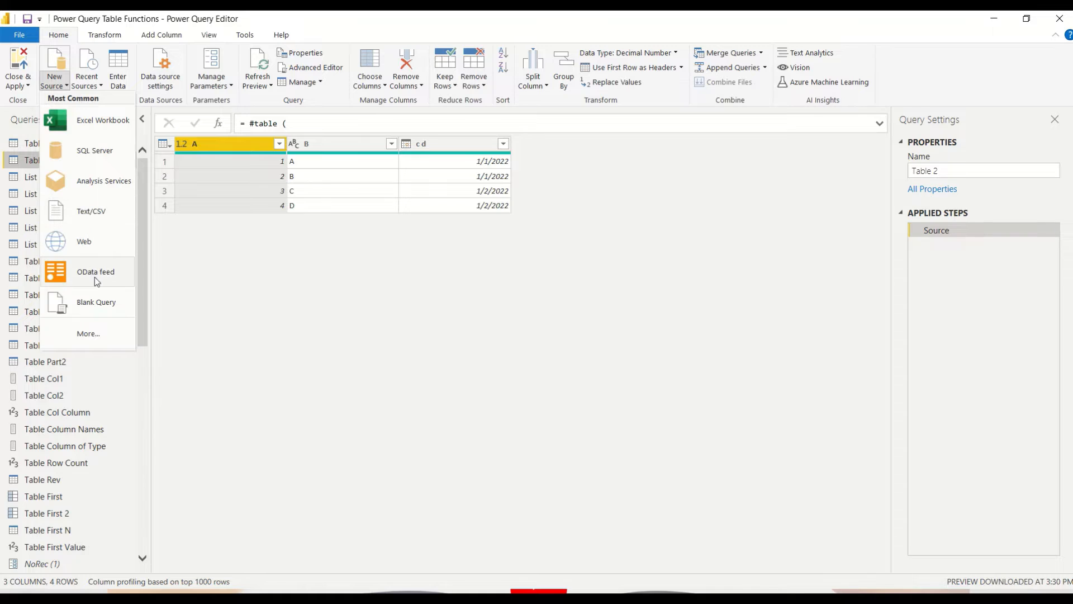
mouse_move(222, 293)
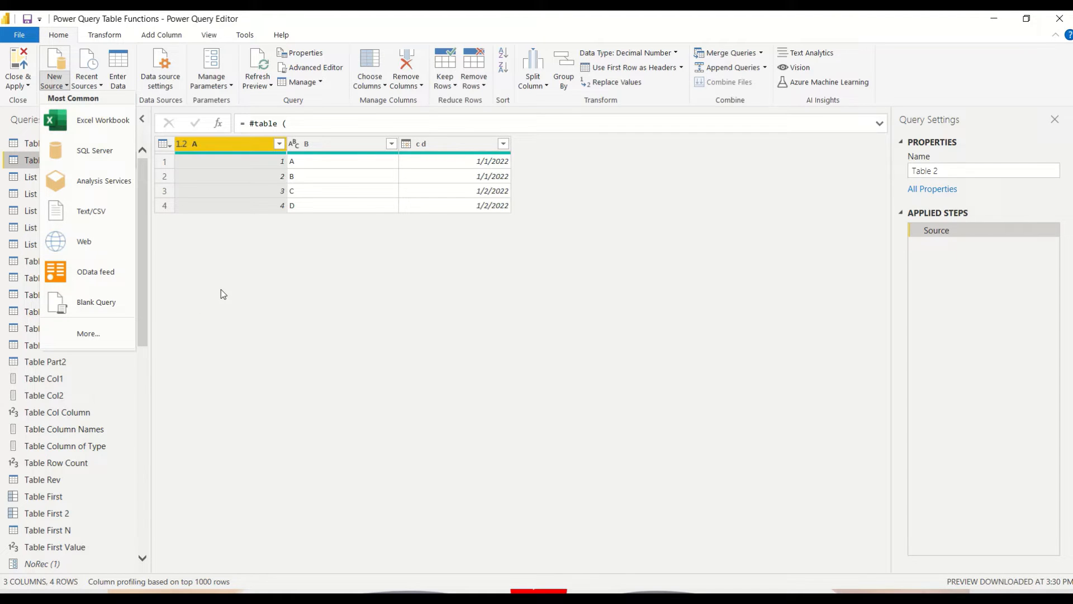
mouse_move(95, 302)
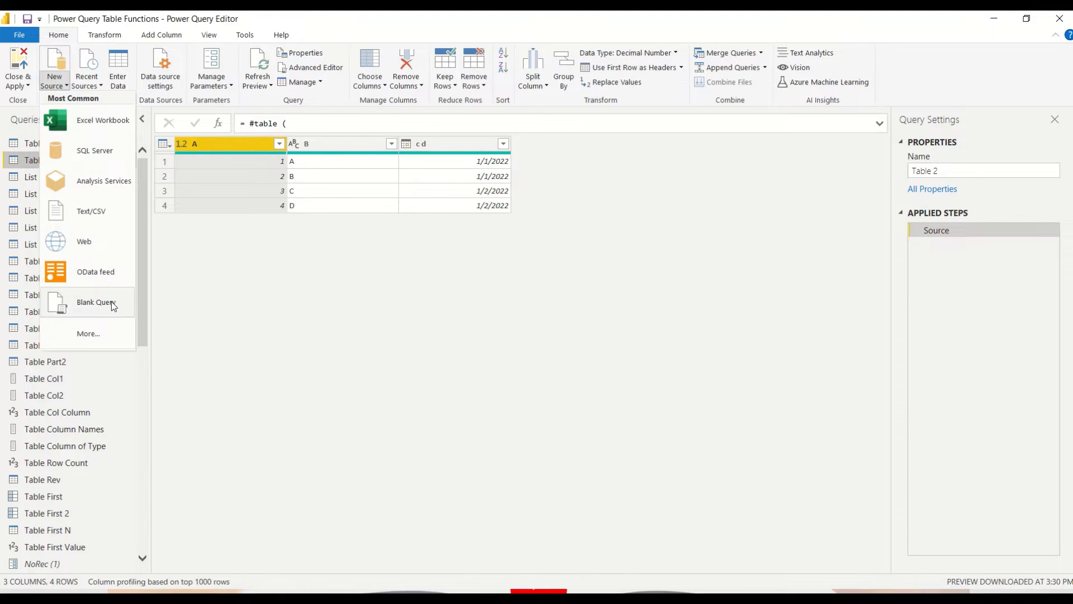
left_click(95, 301)
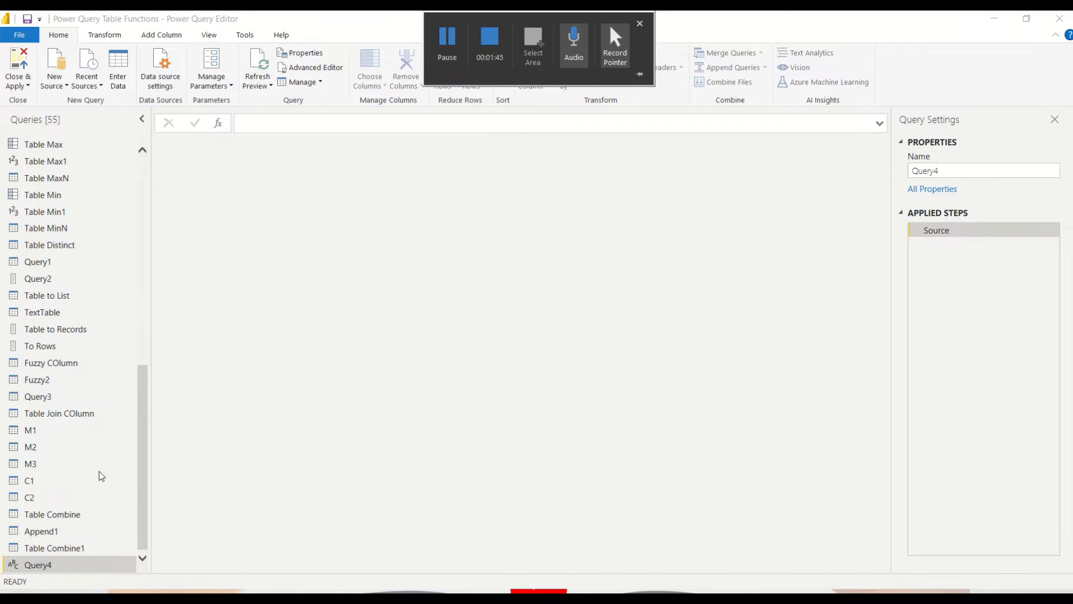
In Query4's Advanced Editor, start Source as Table.CombineColumns on #"Table 2".
right_click(38, 564)
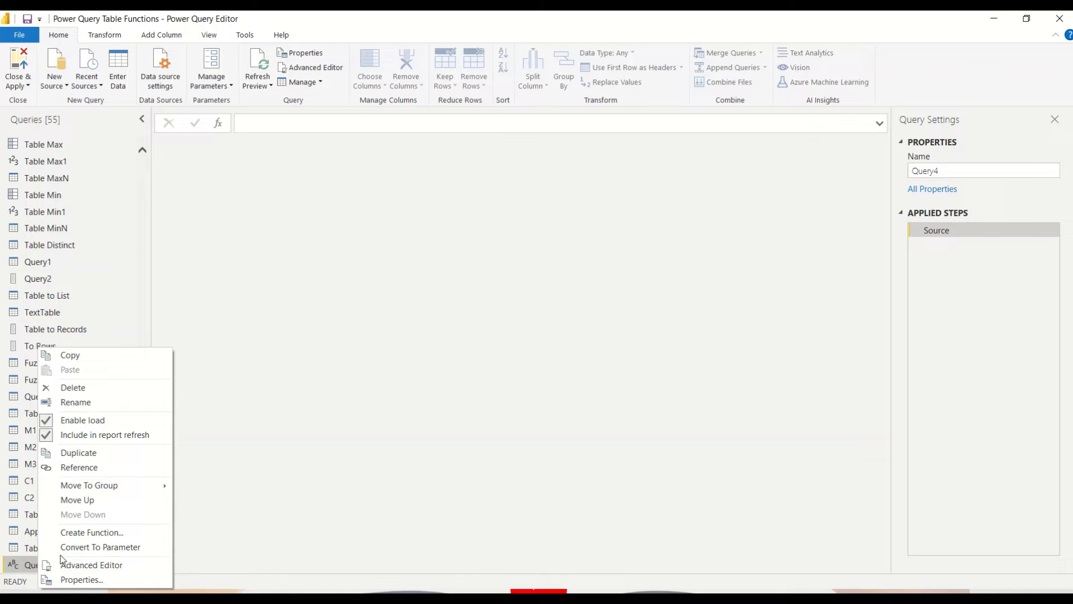
left_click(91, 565)
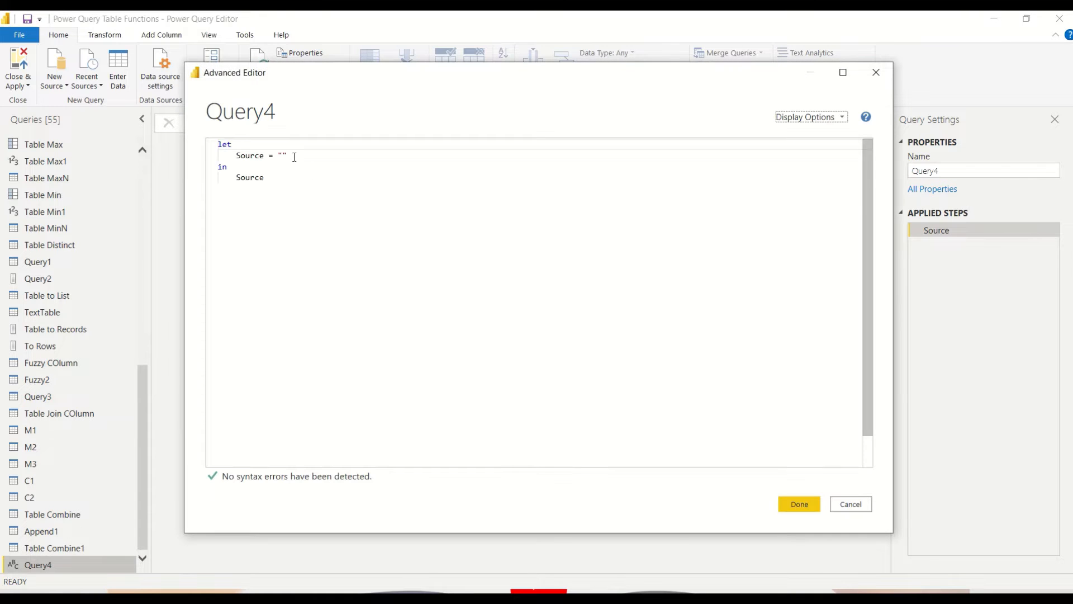
double_click(281, 155)
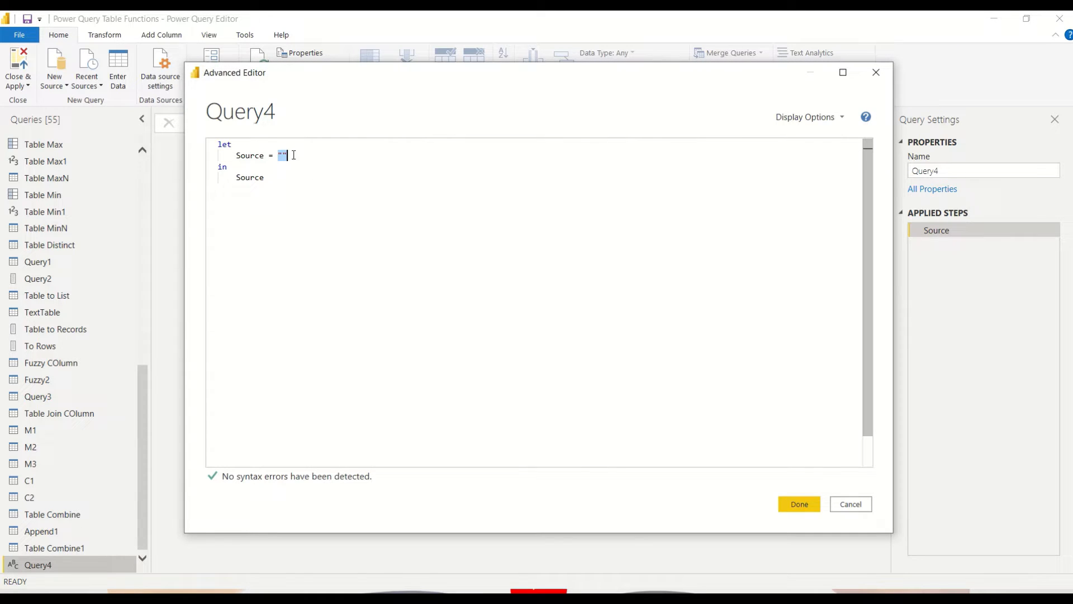
type("Table.")
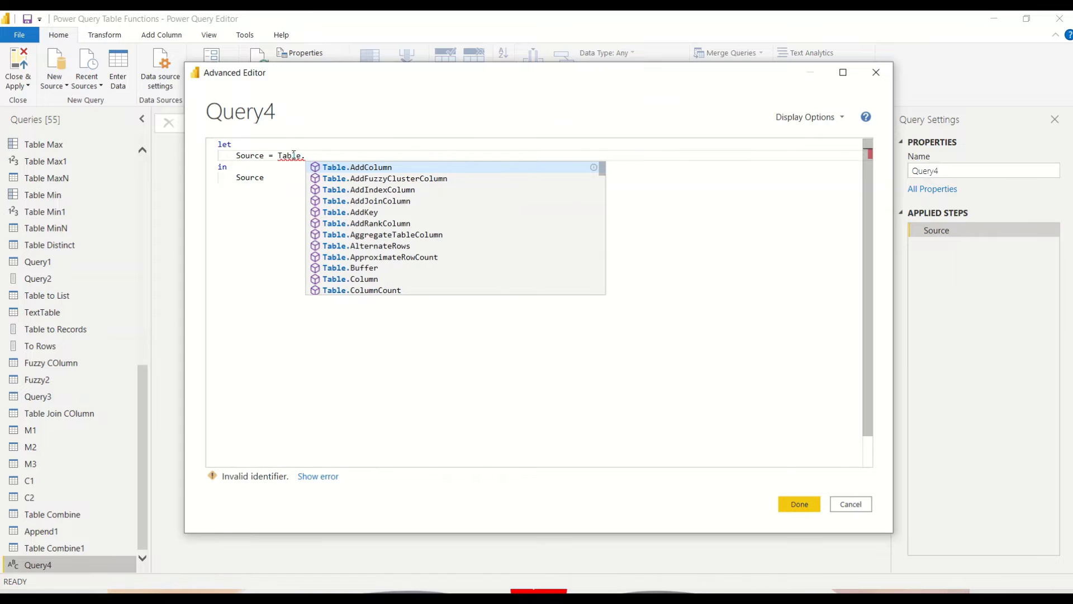
type("CombineColumns")
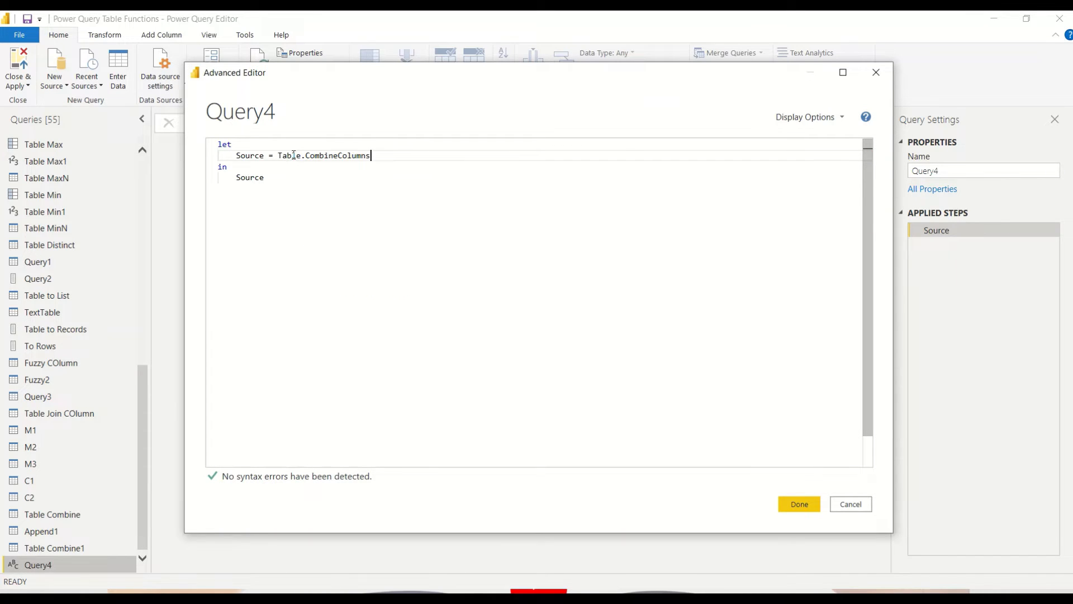
type("()")
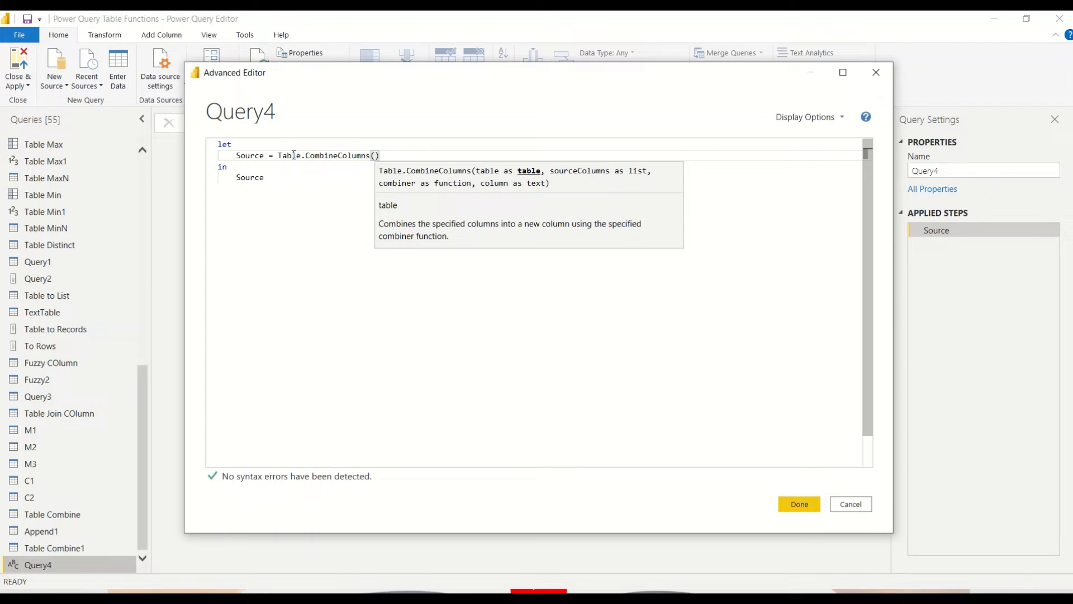
type("Table")
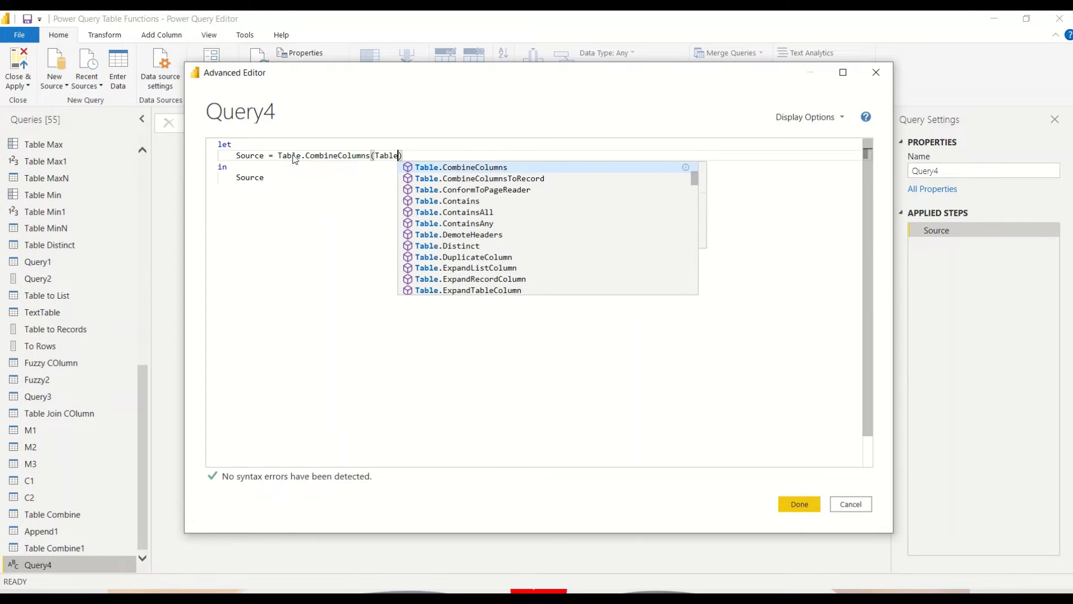
type("#\"Table 2\"")
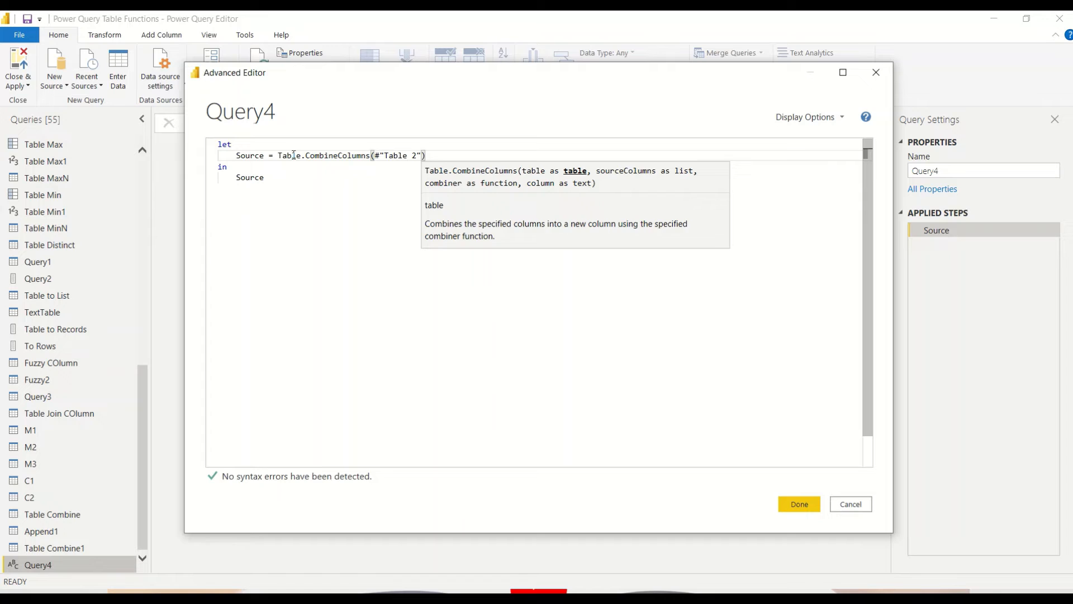
Add the {"B", "A"} column list and new column name AB, then apply the code.
type(",")
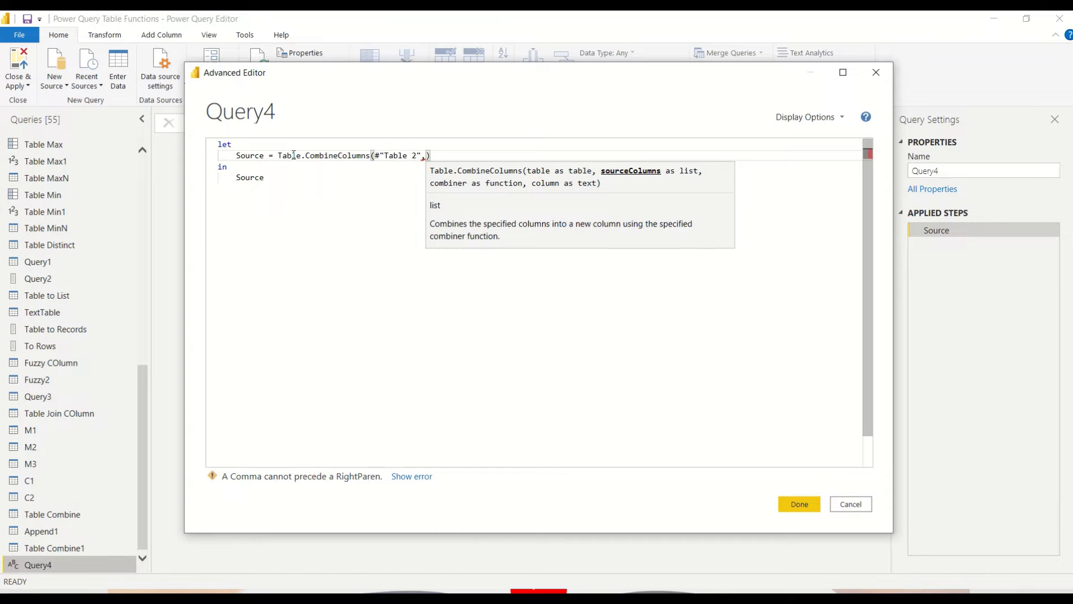
type("\"\"")
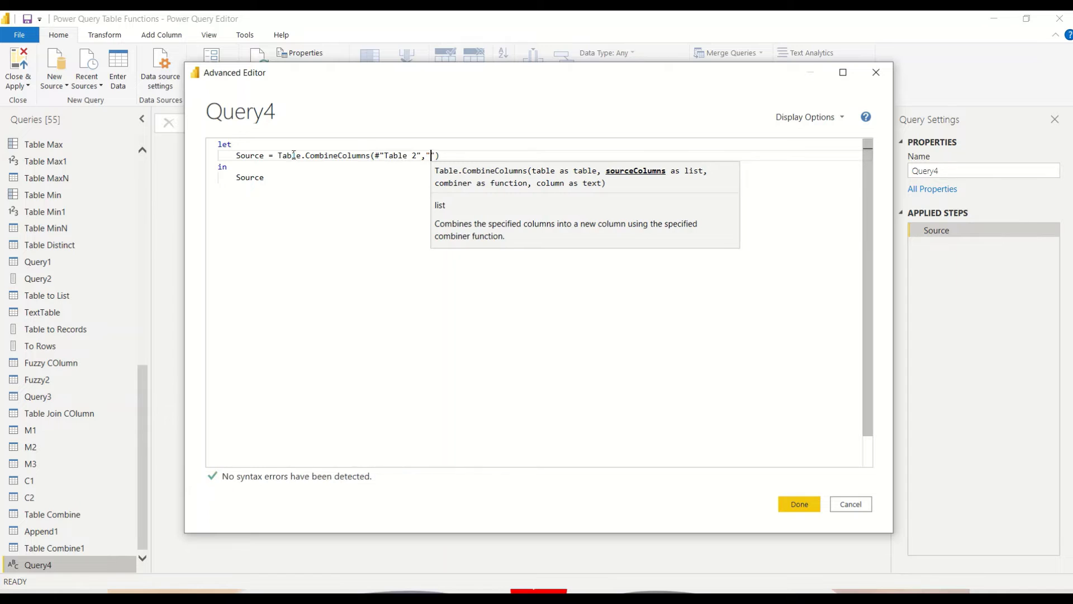
type("{")
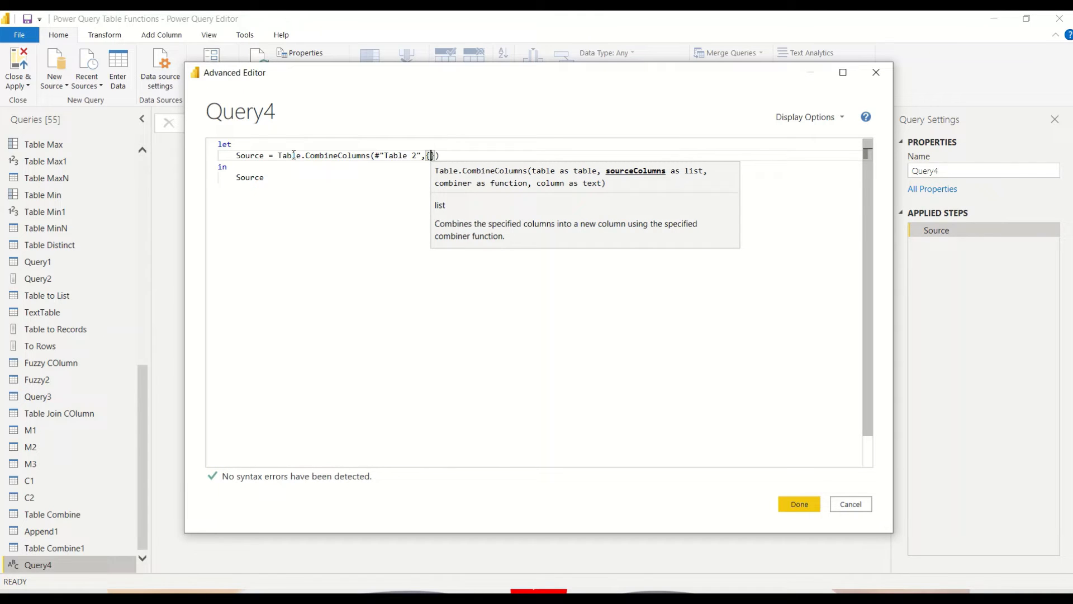
type("\"B")
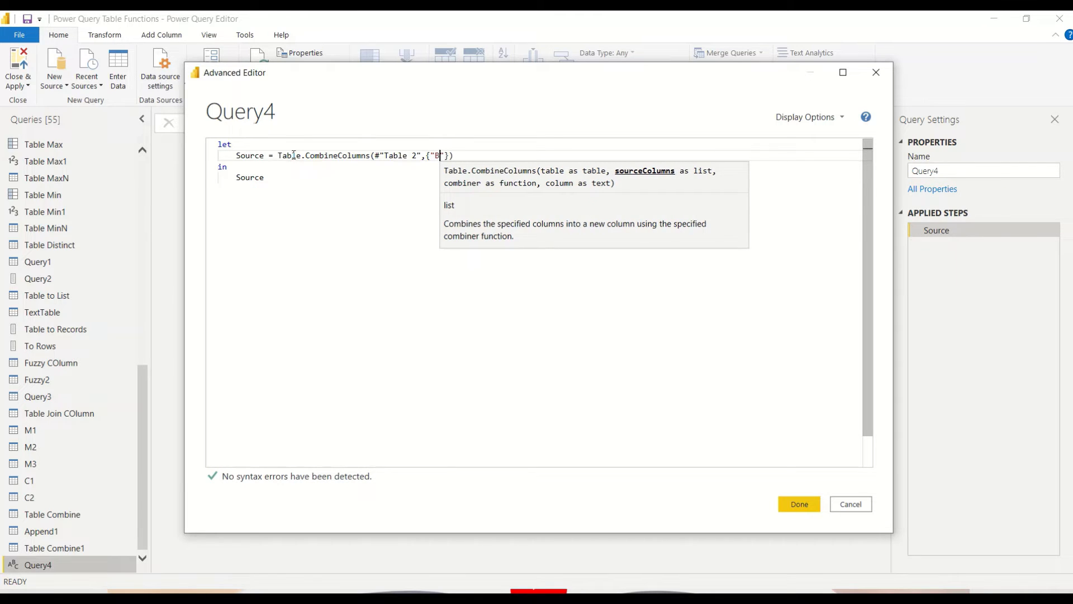
type(", \"\"")
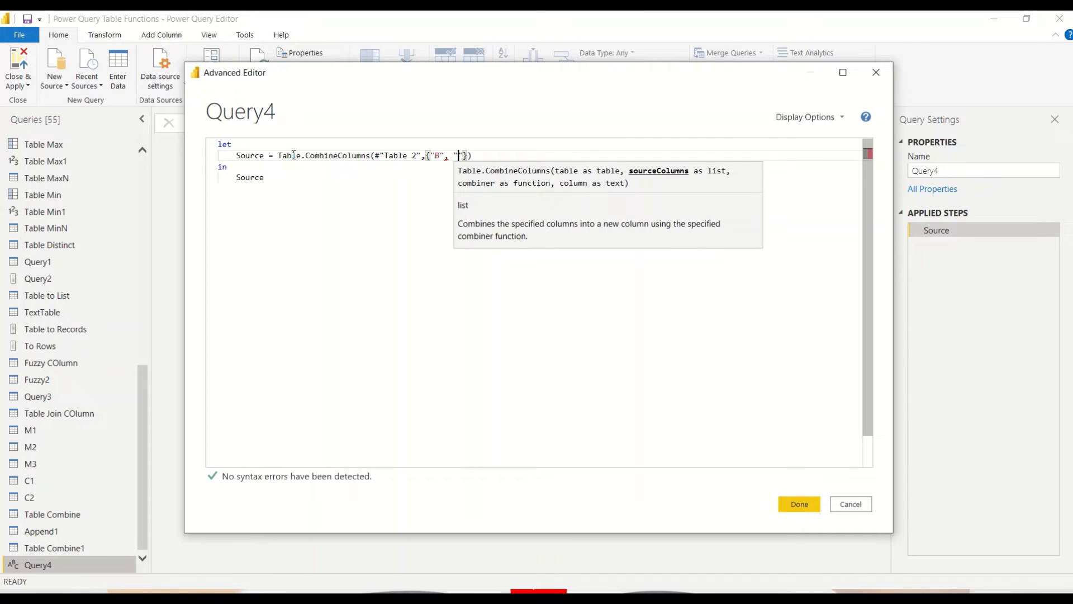
type("A")
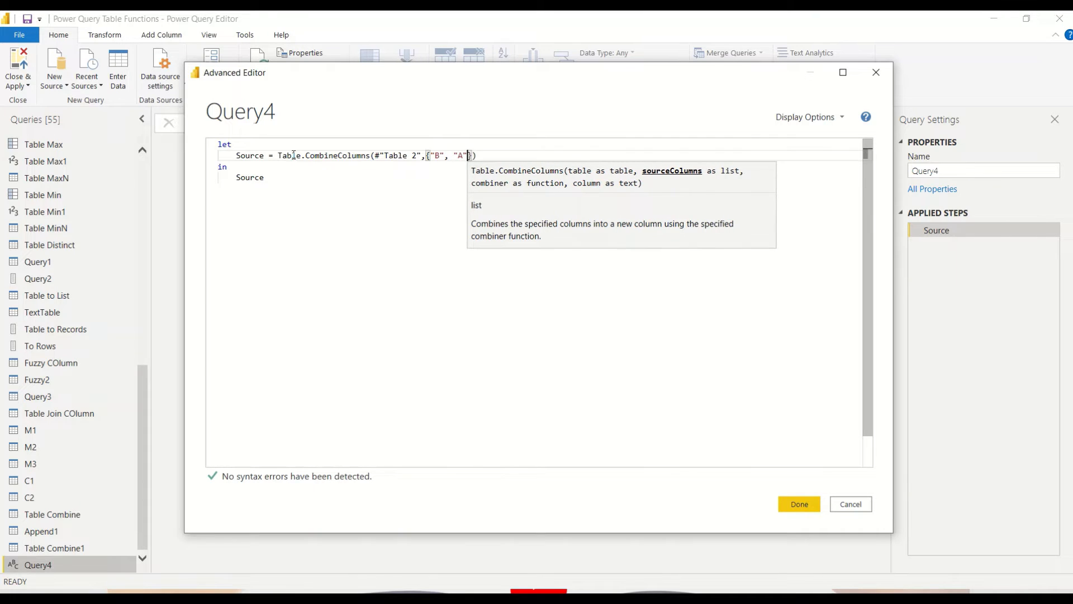
type("}")
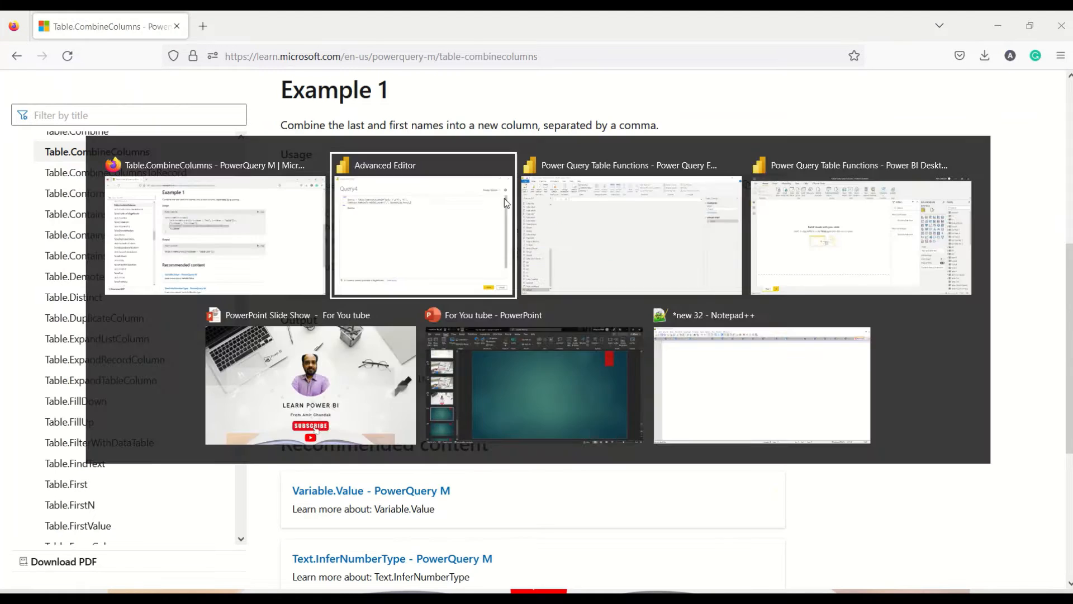
left_click(423, 226)
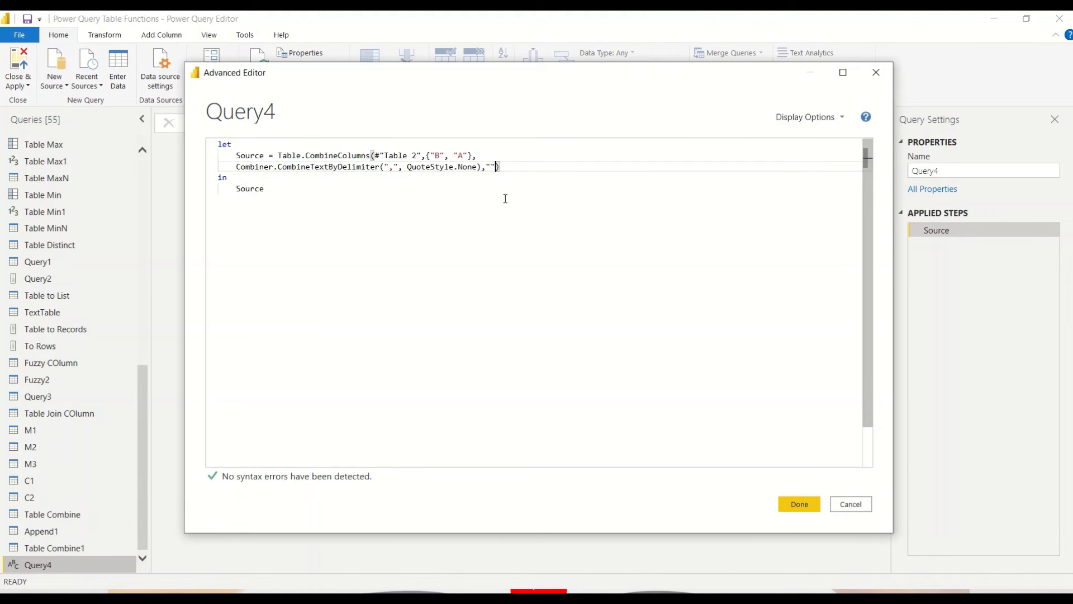
type("AB")
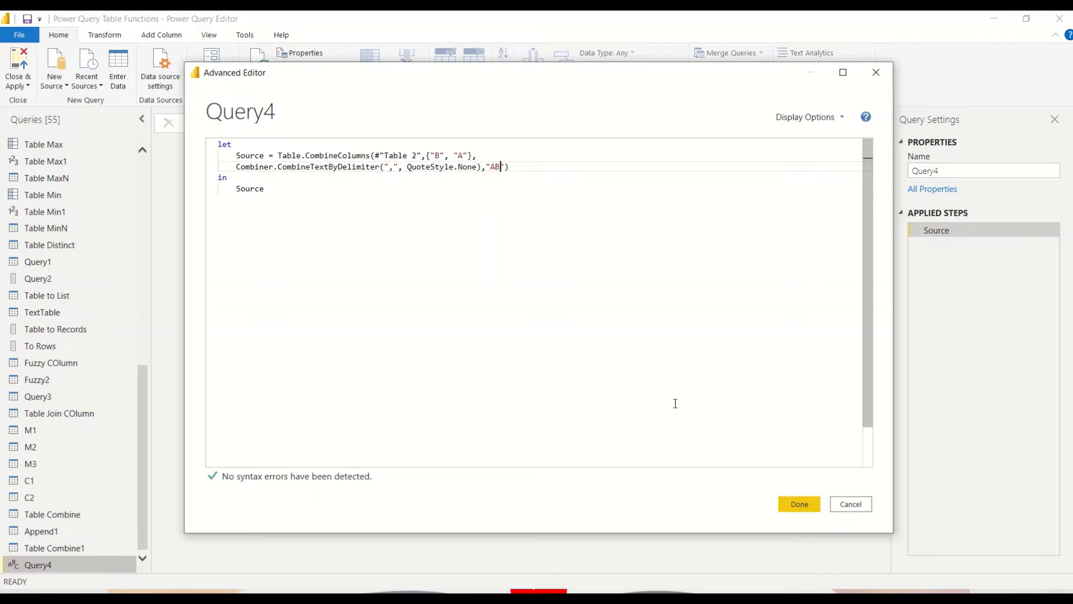
left_click(799, 504)
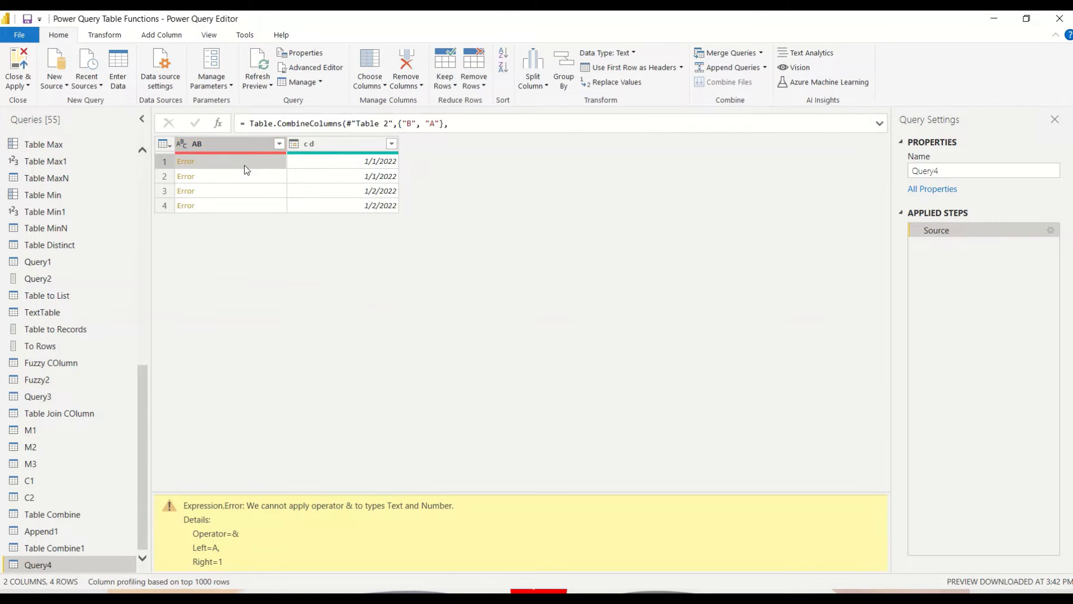
mouse_move(394, 516)
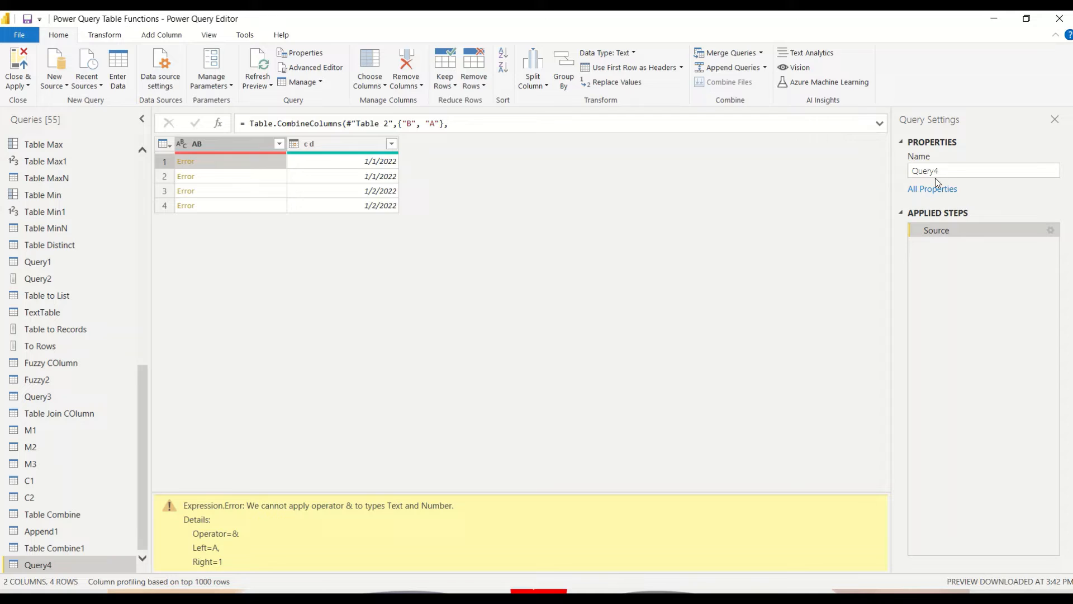
Expand the formula bar to see the full Table.CombineColumns expression behind the errors.
left_click(884, 125)
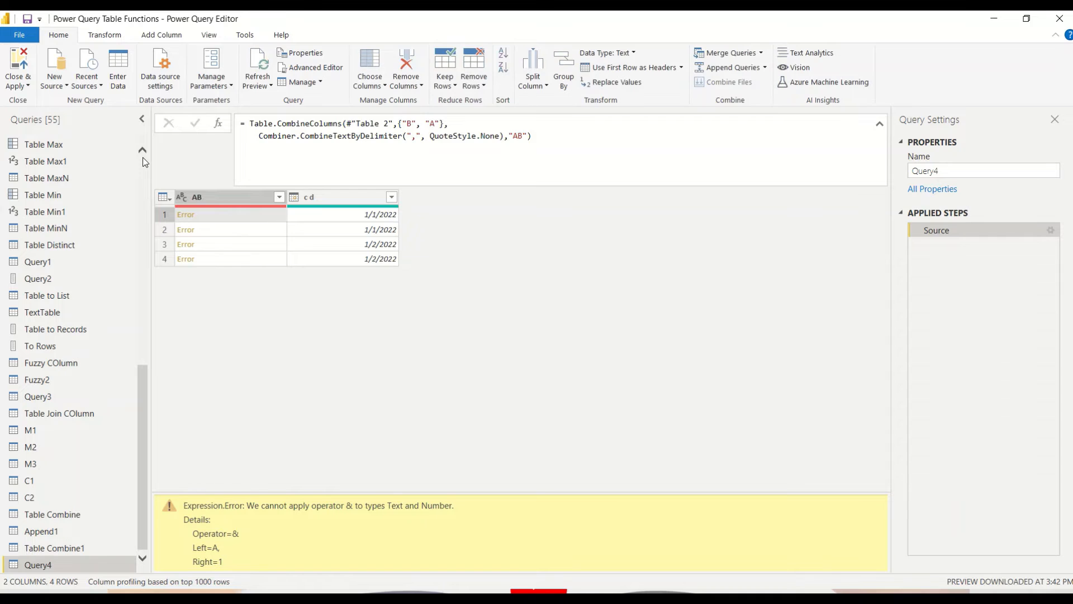
scroll("up", 3)
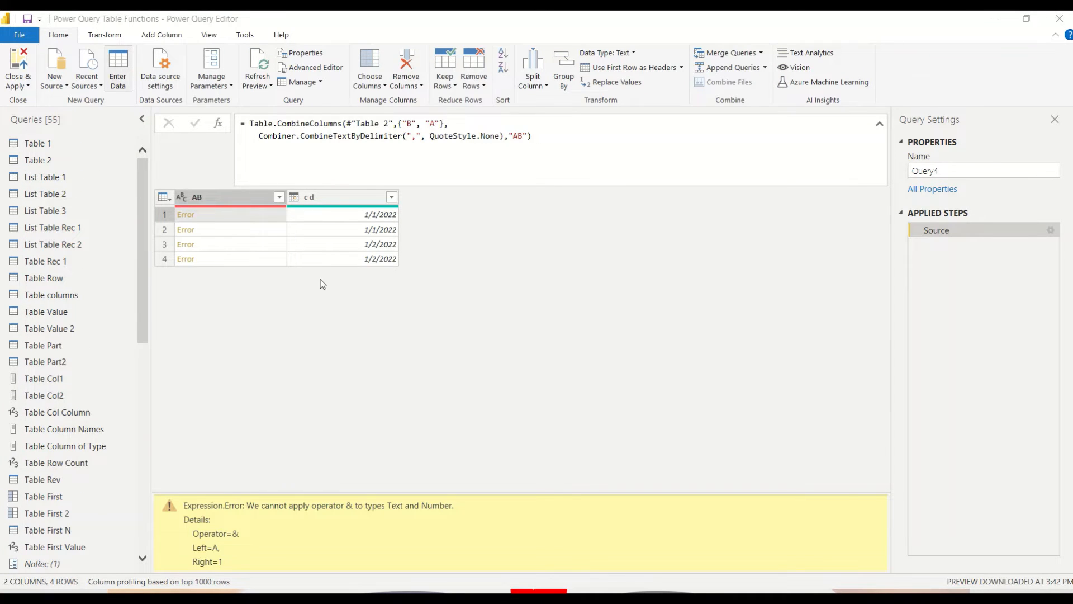
Start an entered-data table with columns A and B, first row AA and BB.
left_click(117, 67)
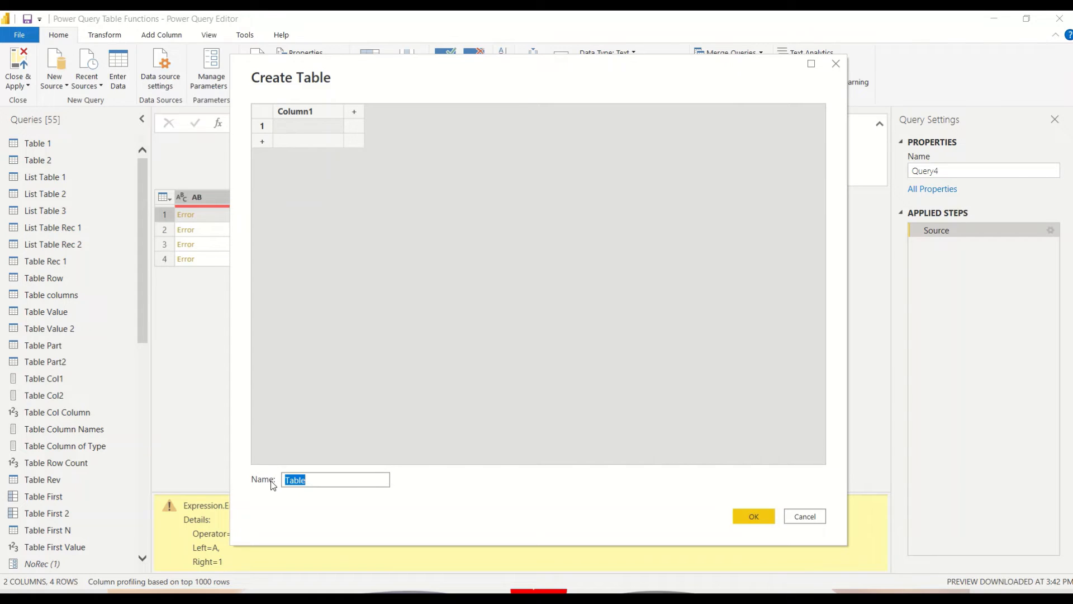
left_click(335, 479)
type("2")
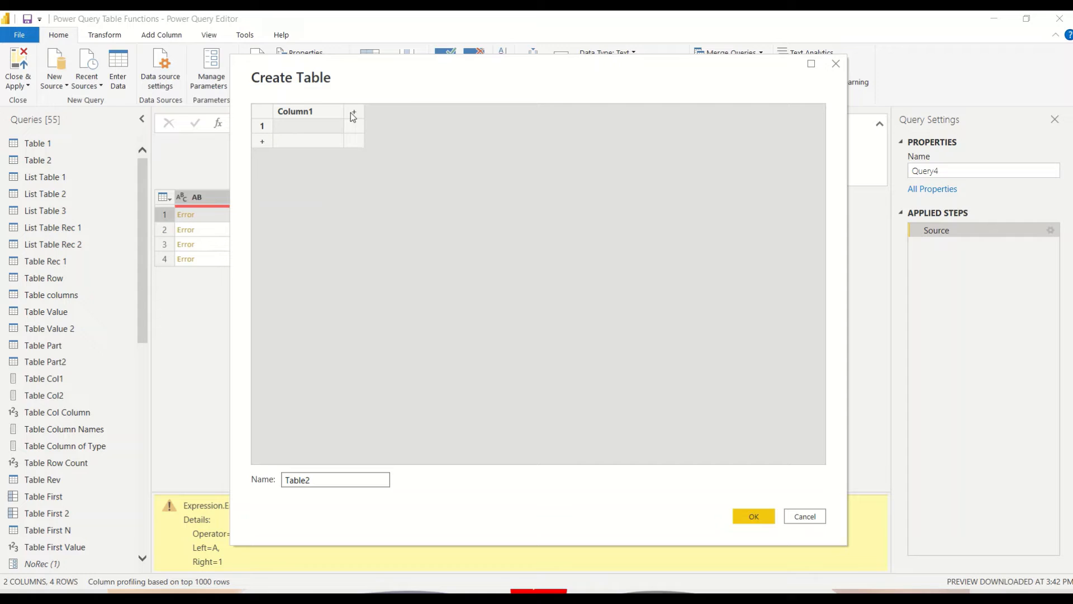
left_click(354, 114)
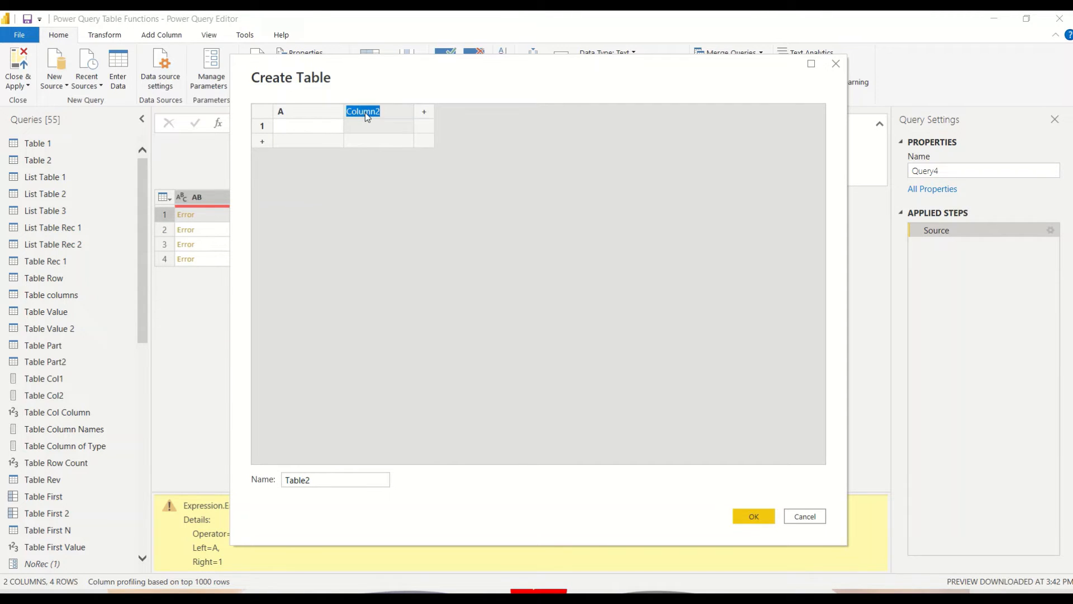
type("AA")
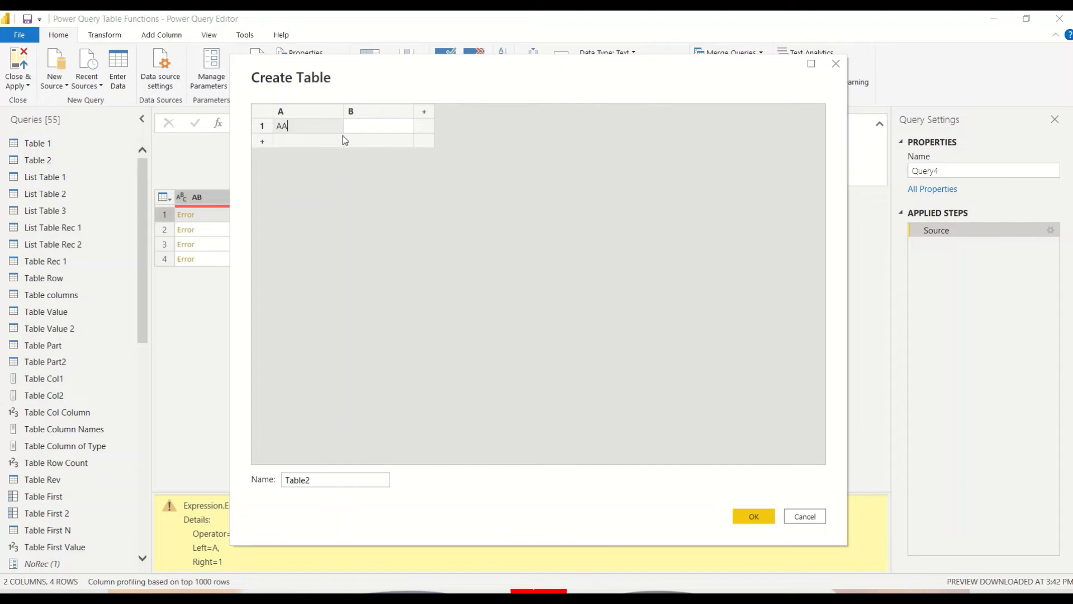
left_click(378, 126)
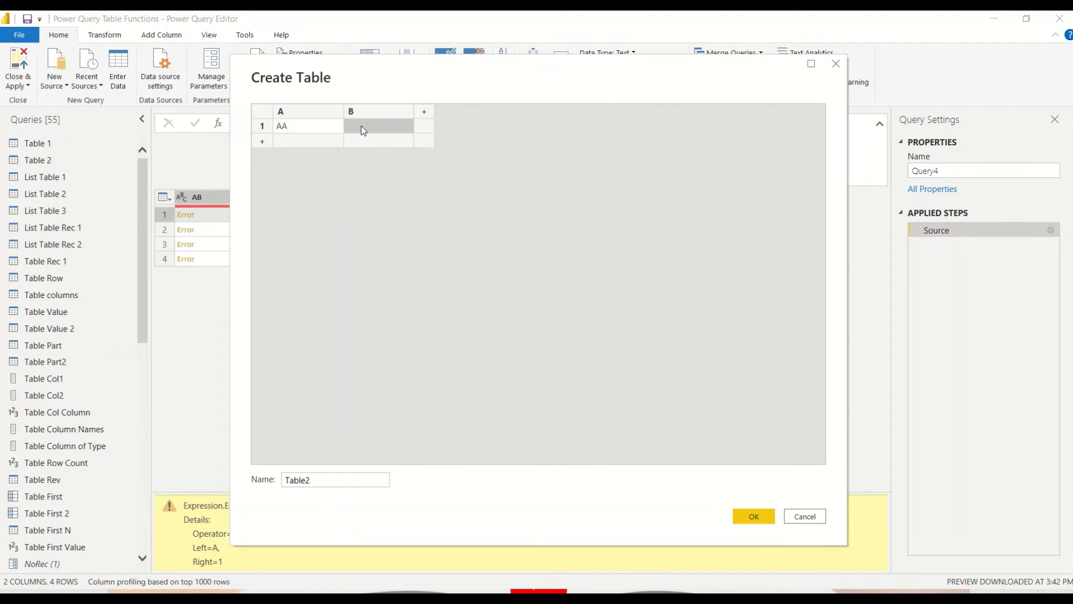
type("BB")
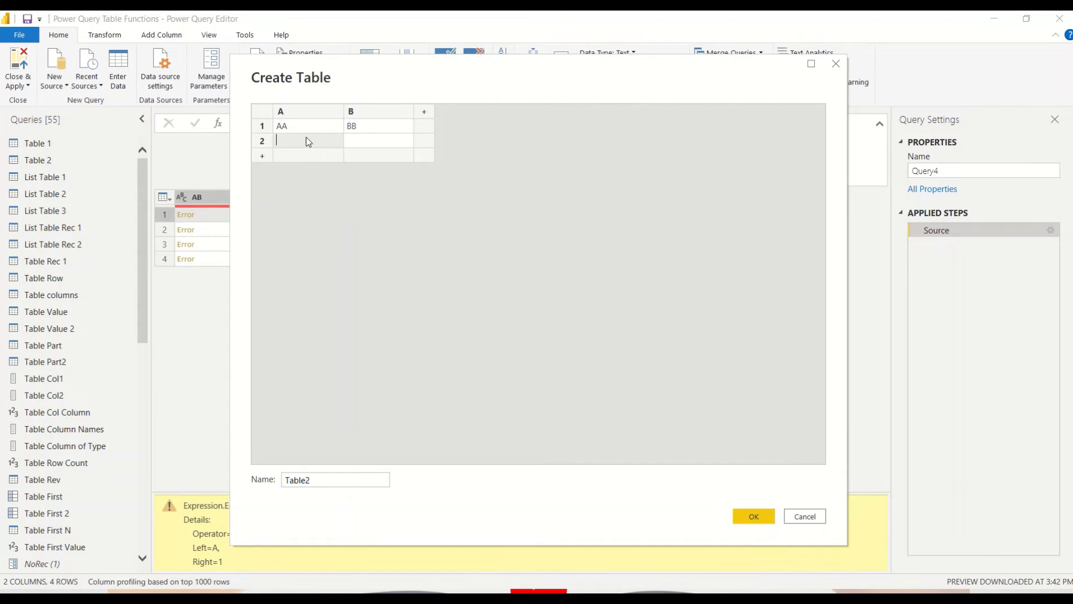
Fill rows DD/EE, CC/DD, FF/GG, name the table Table3, and create it.
type("DD")
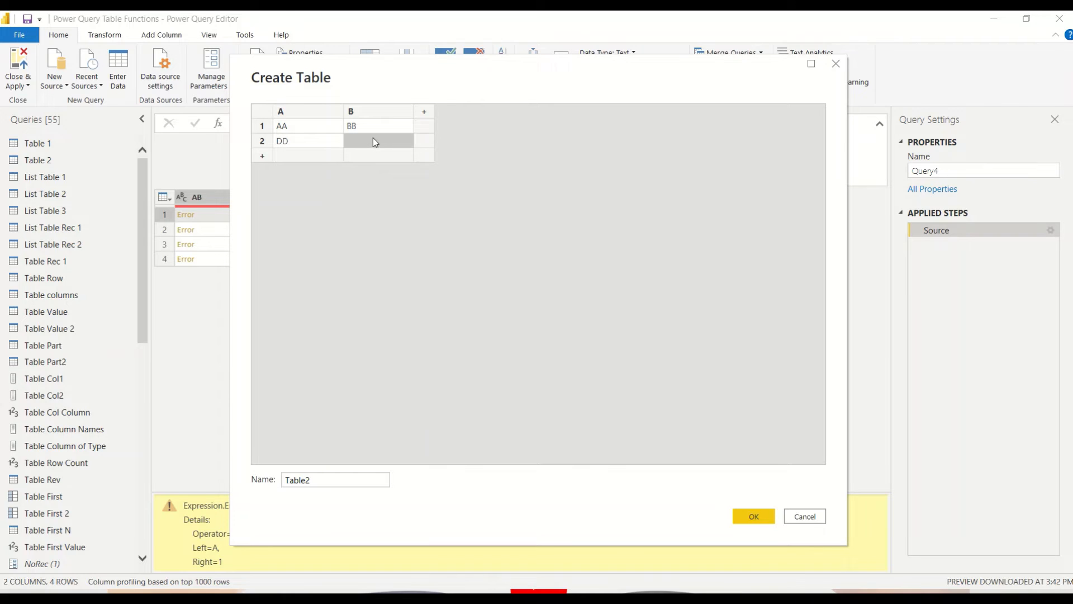
type("EE")
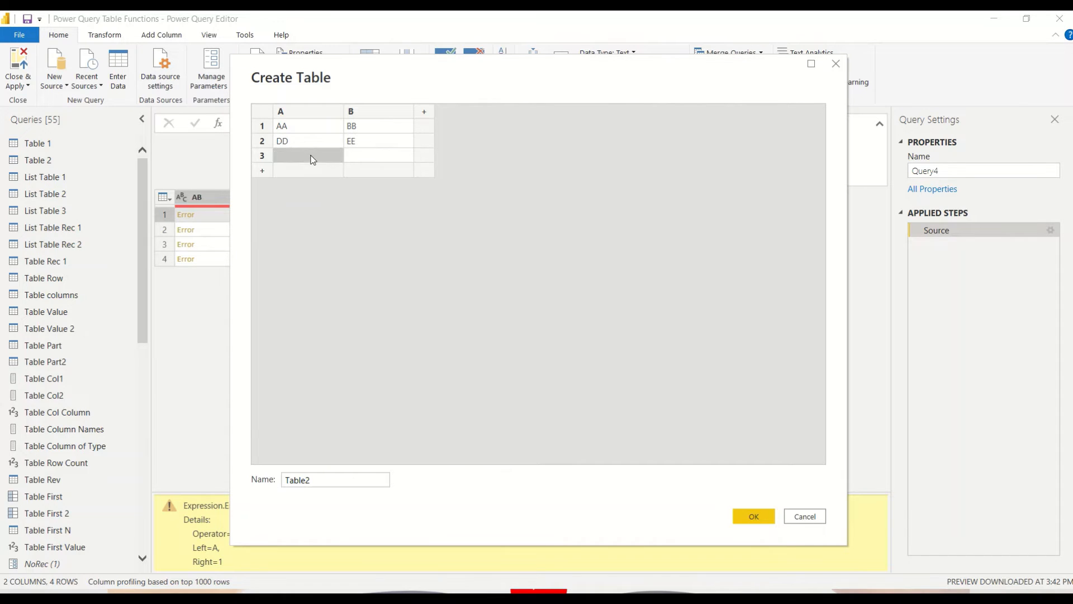
type("CC")
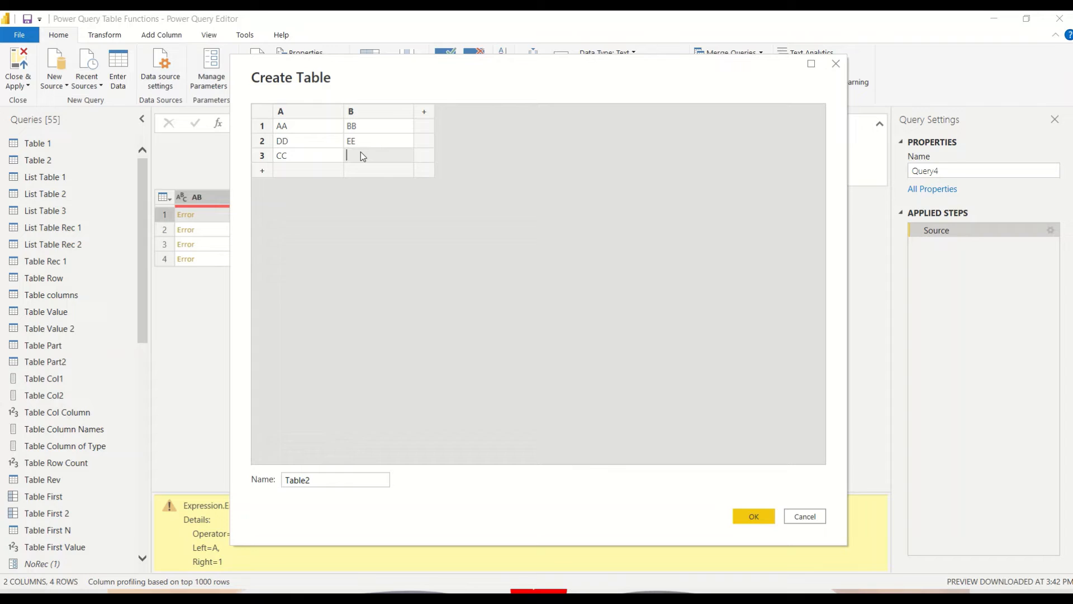
type("DD")
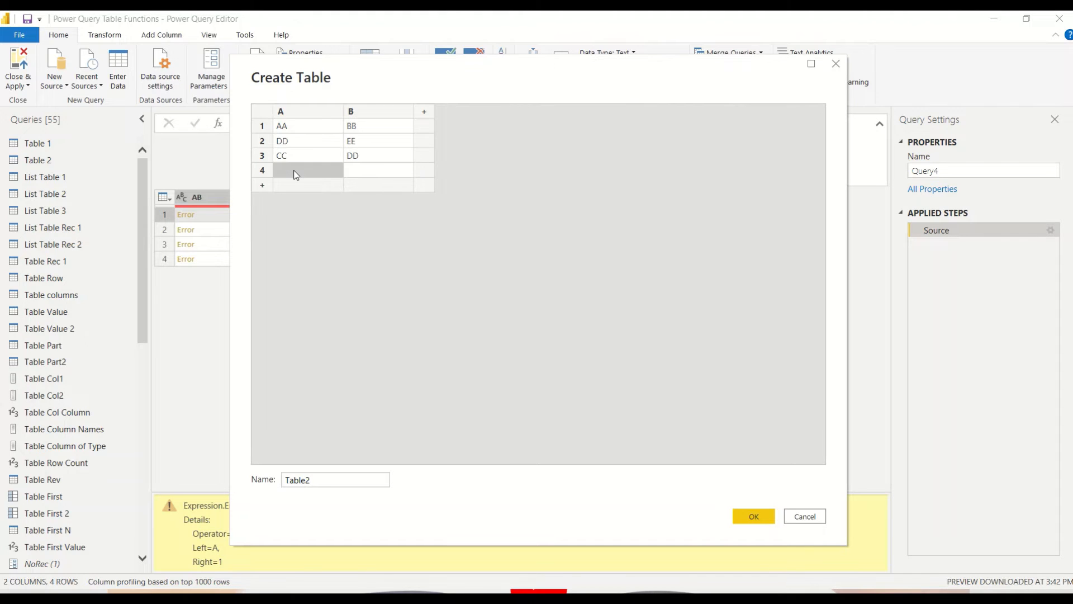
type("FF")
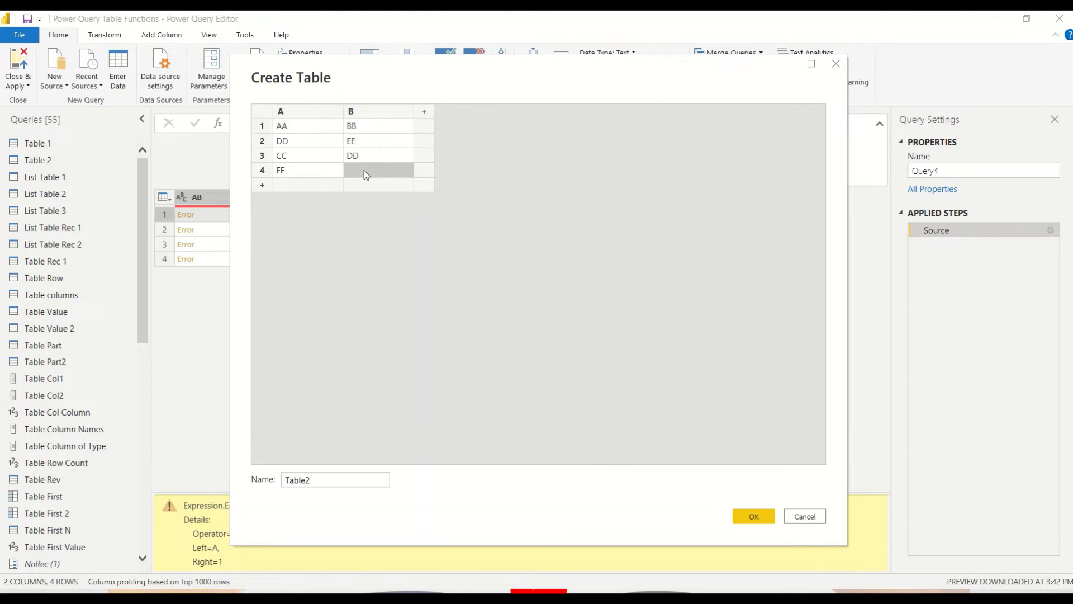
type("GG")
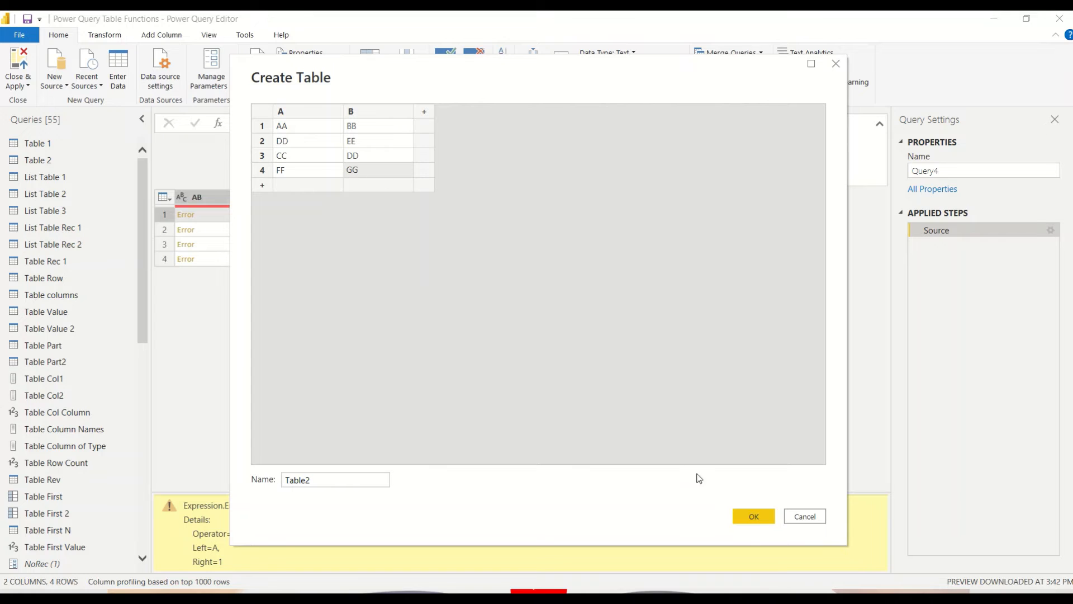
left_click(335, 479)
type("3")
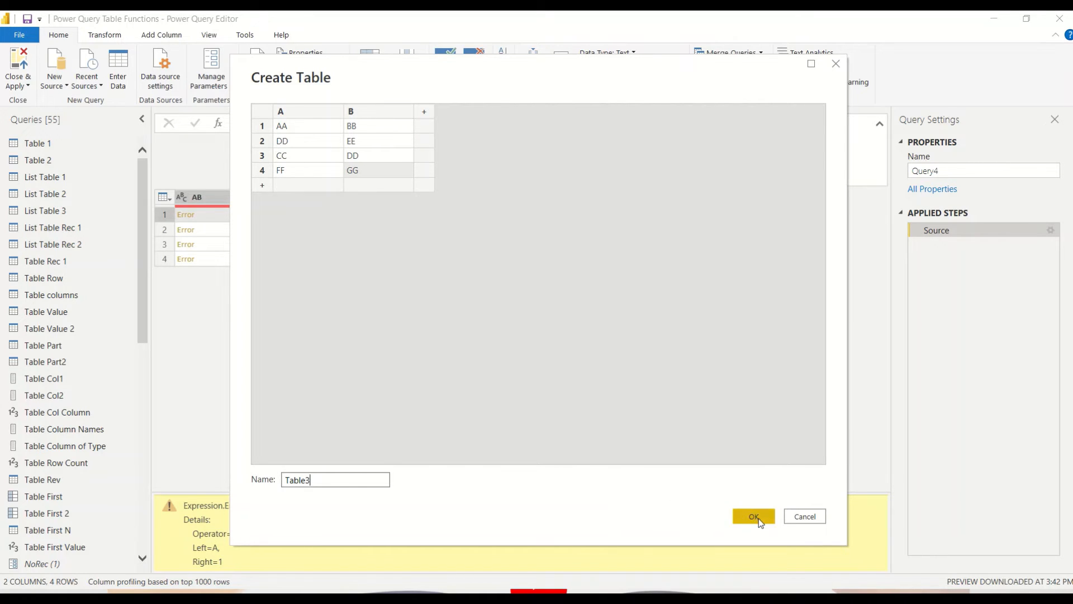
left_click(752, 516)
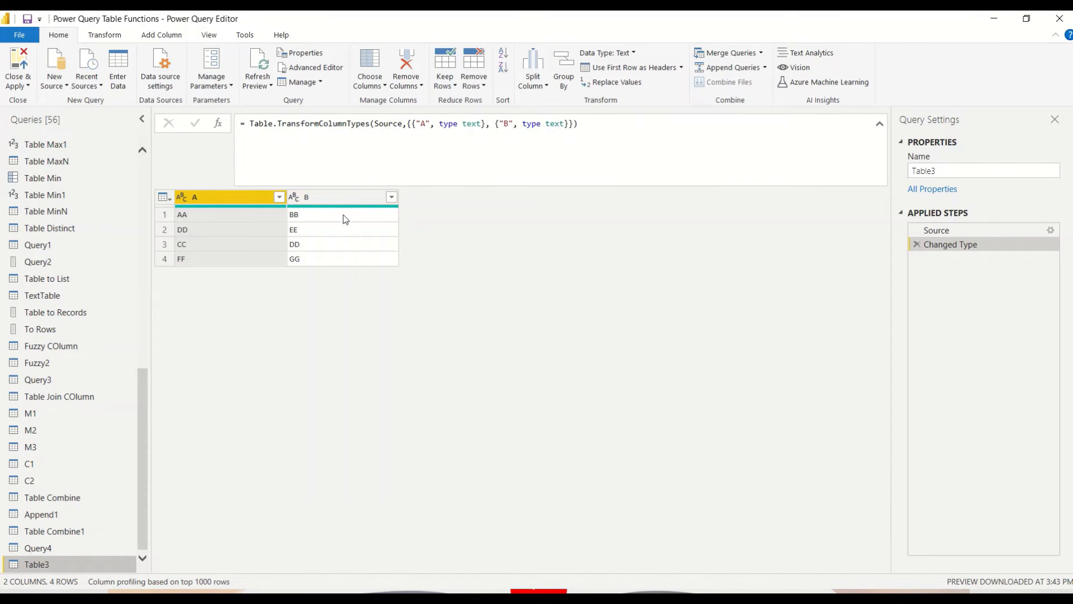
Point Query4's formula at Table3, fix the syntax error, and use a ", " delimiter.
left_click(37, 548)
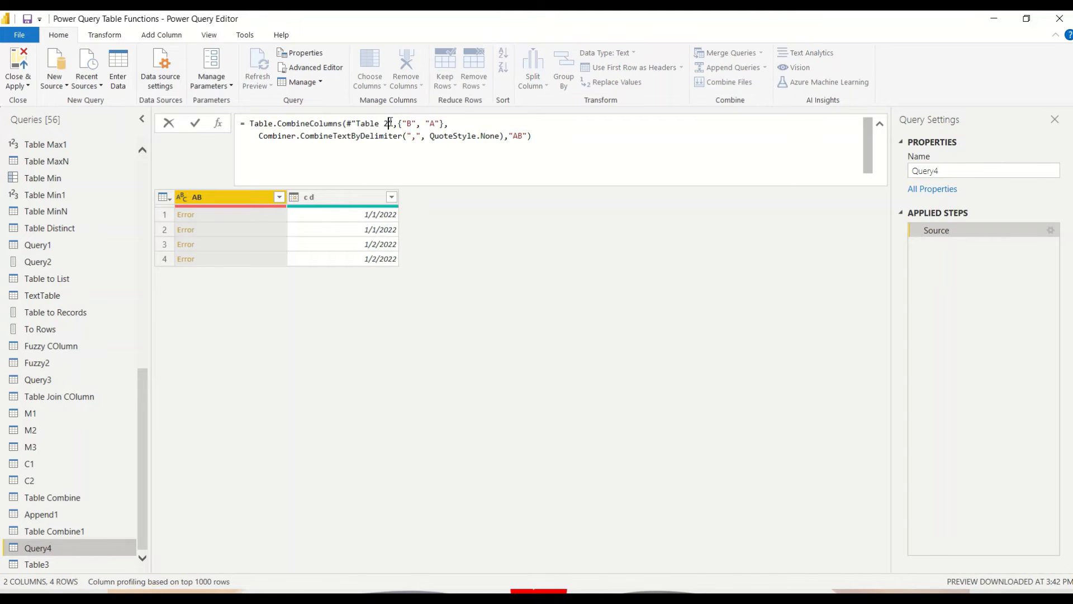
double_click(366, 123)
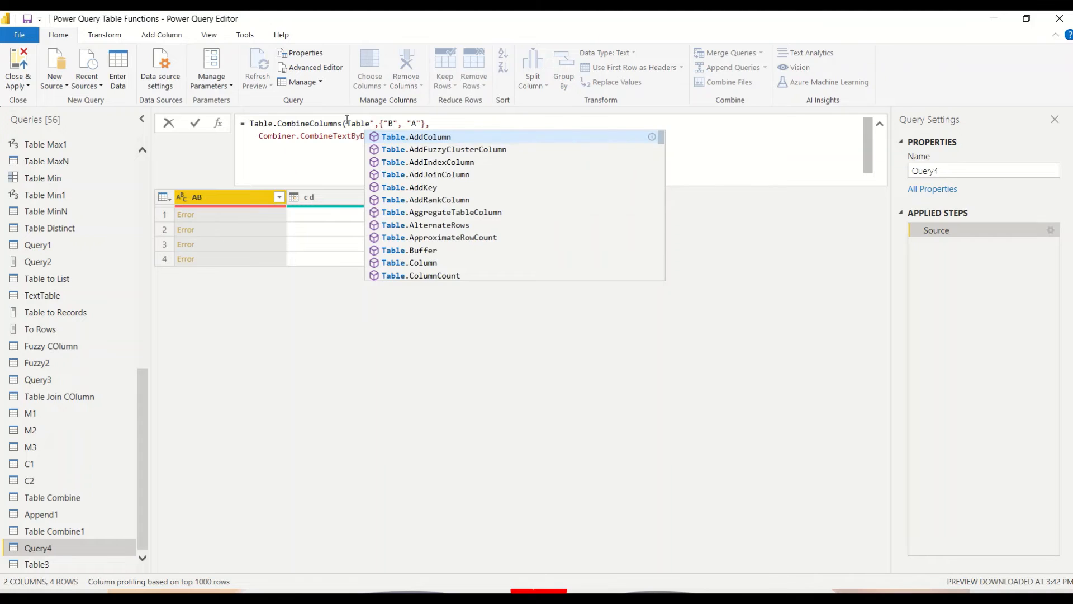
type("2")
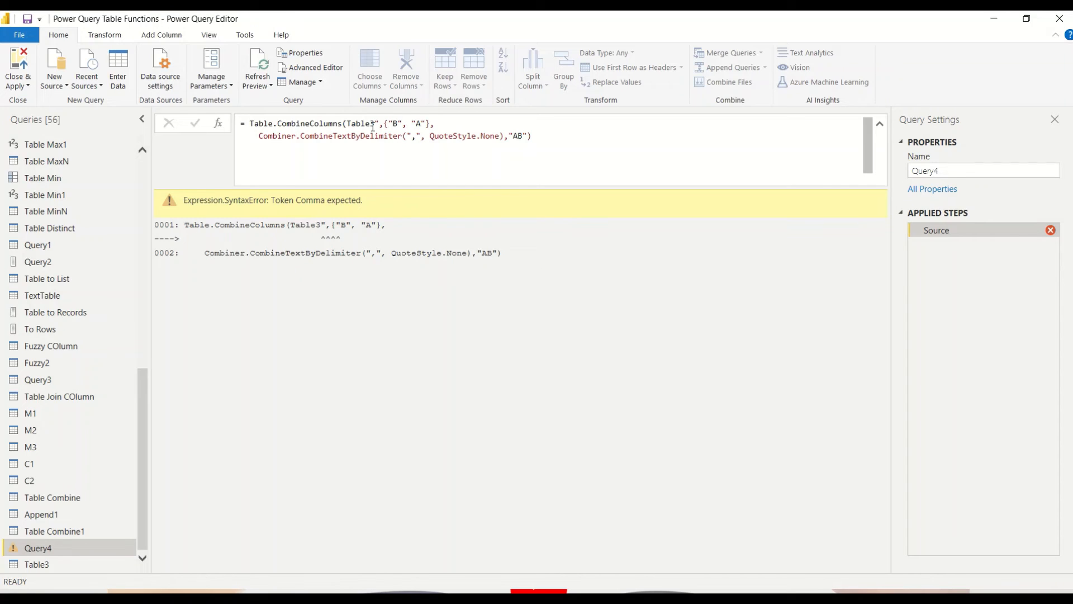
left_click(375, 124)
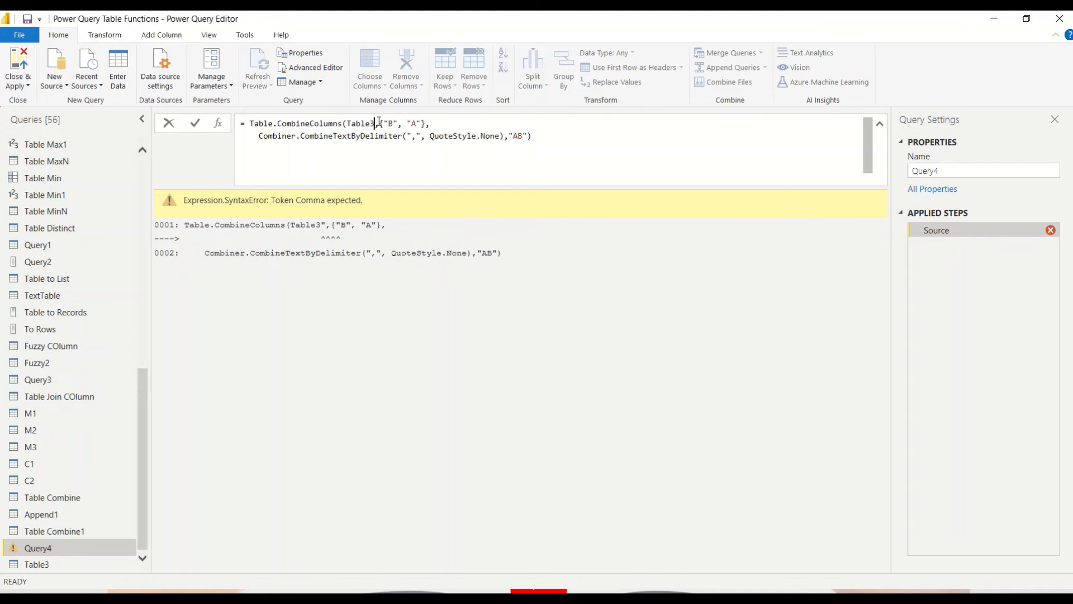
left_click(195, 123)
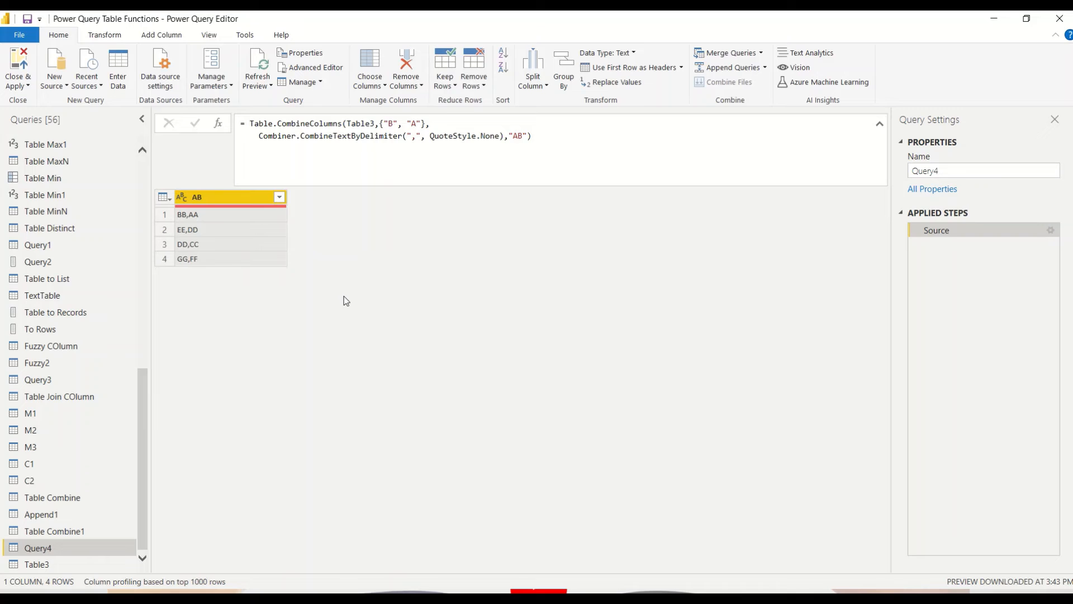
left_click(416, 135)
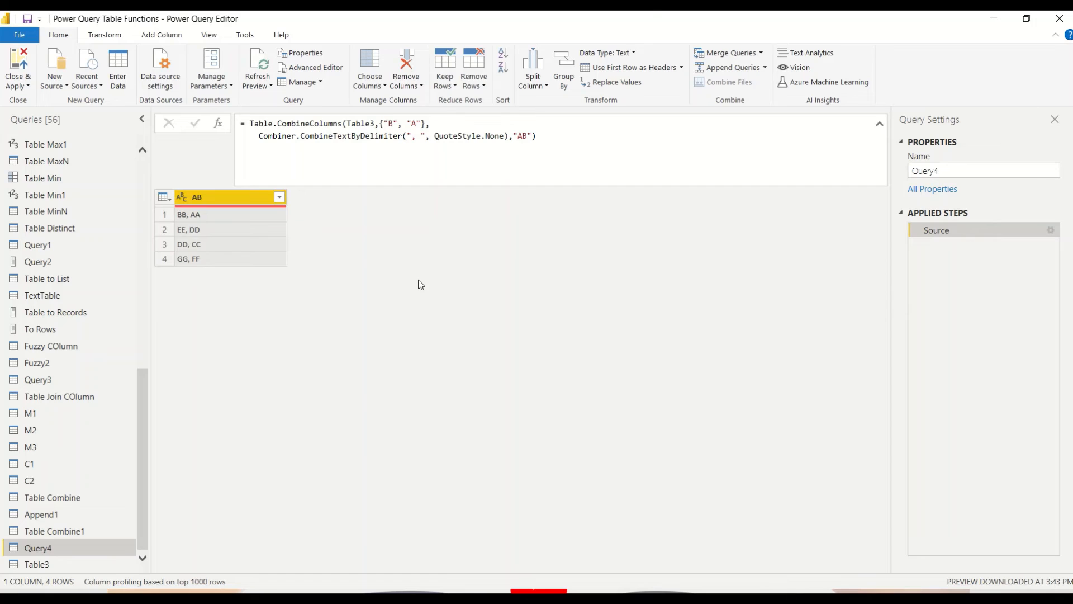
Edit Table3's Source data to add column C with values A1, A2, A3.
left_click(37, 564)
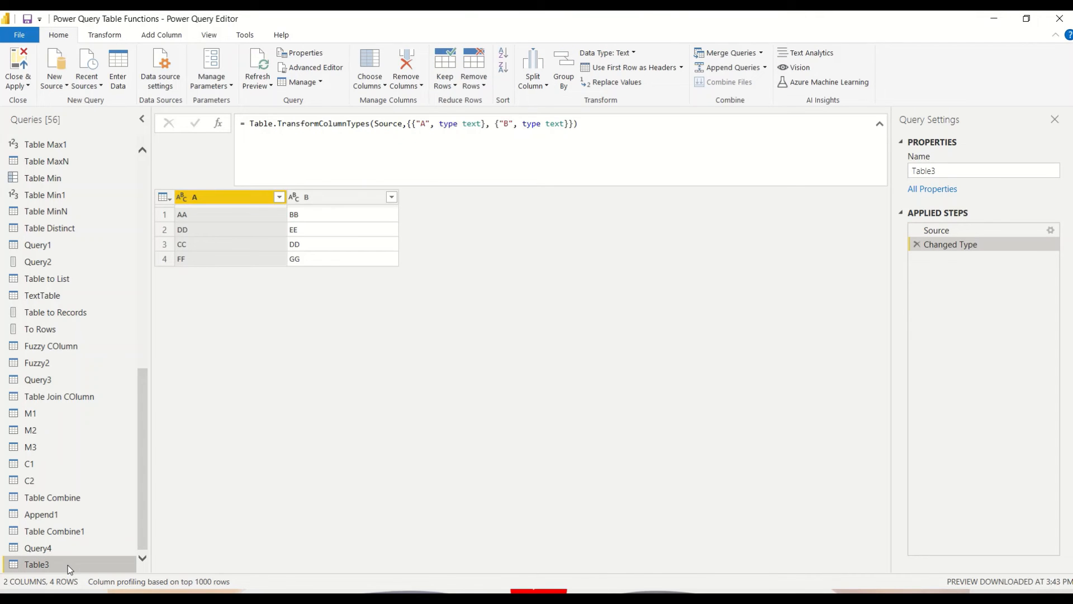
left_click(335, 197)
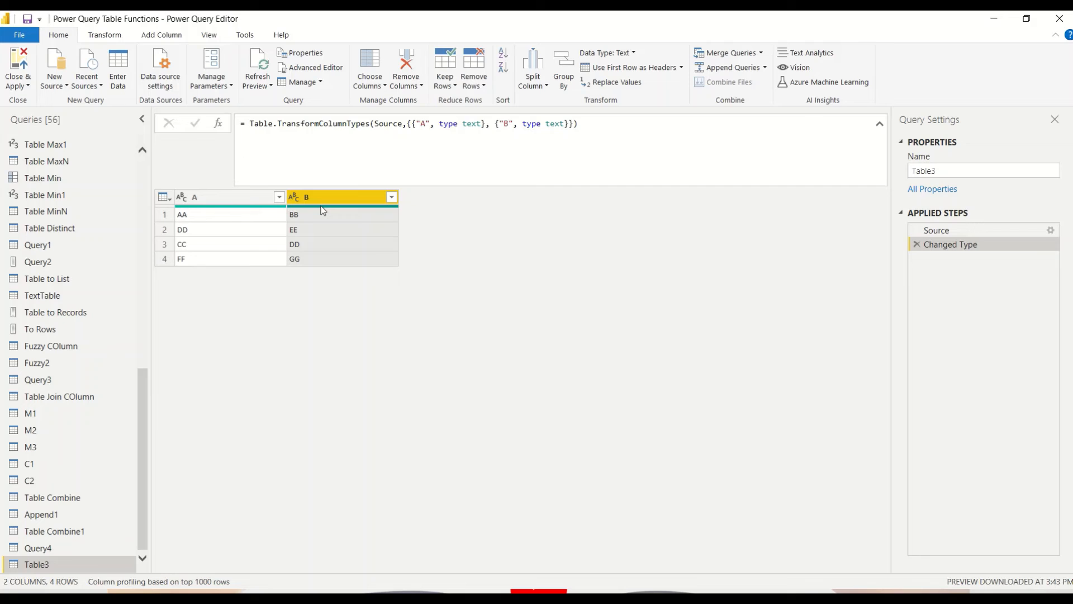
mouse_move(333, 209)
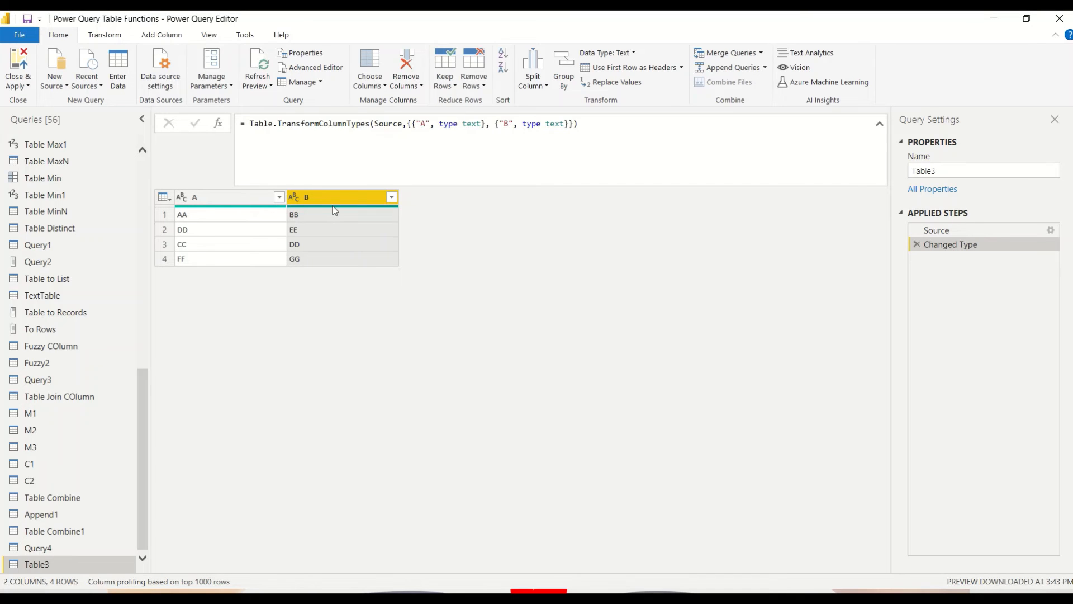
left_click(936, 230)
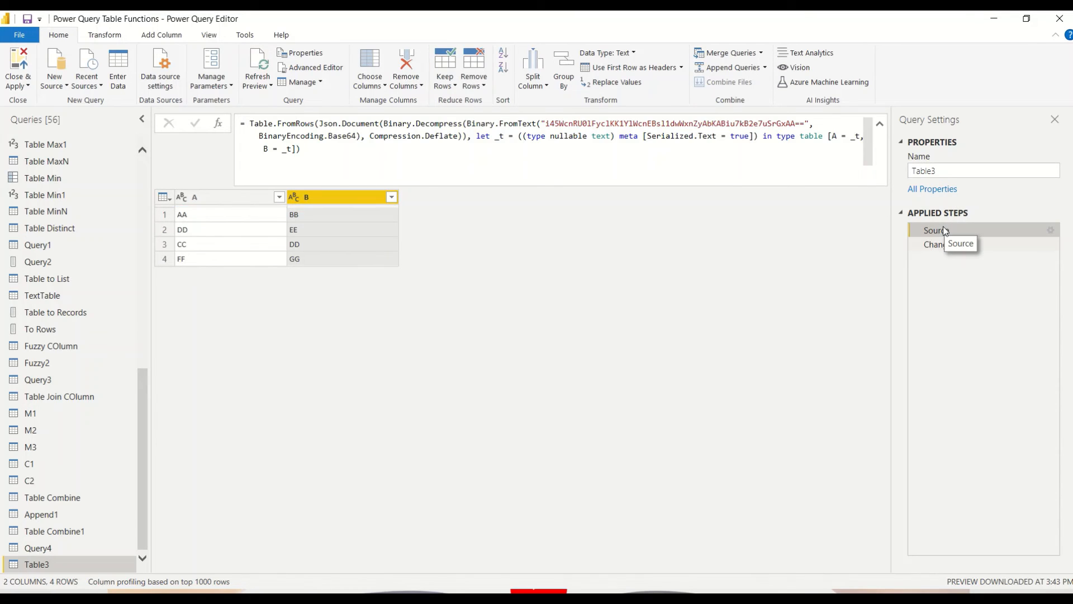
mouse_move(885, 231)
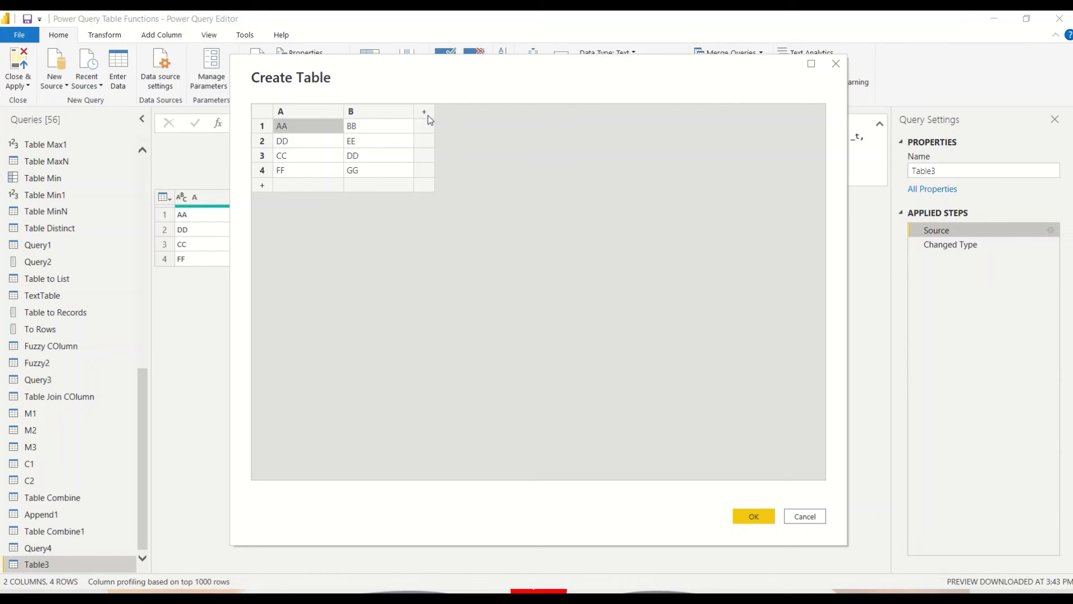
left_click(424, 111)
type("A1")
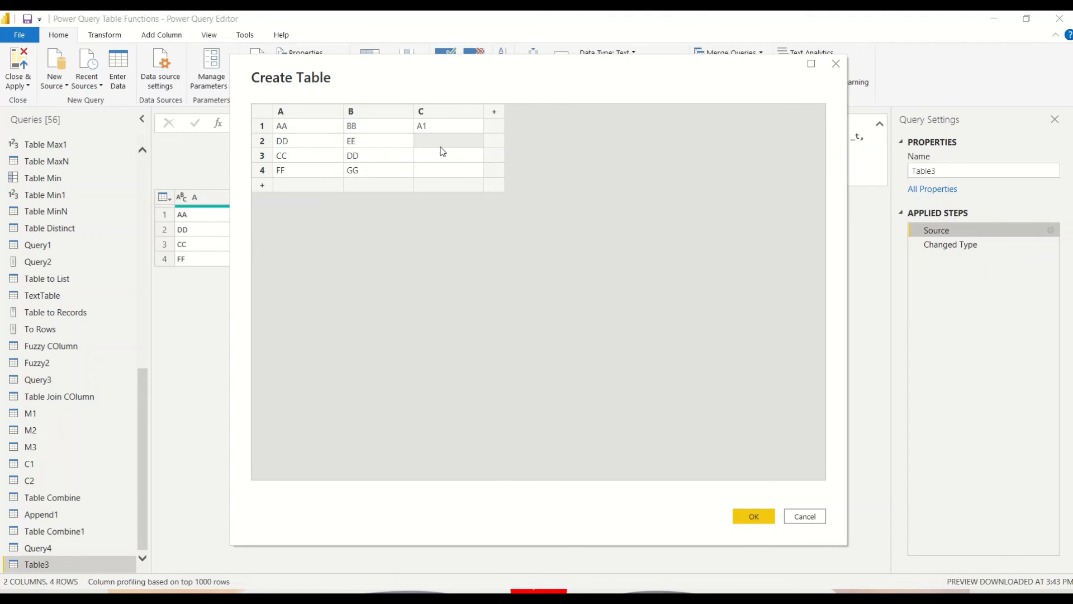
type("A2")
left_click(448, 155)
type("A3")
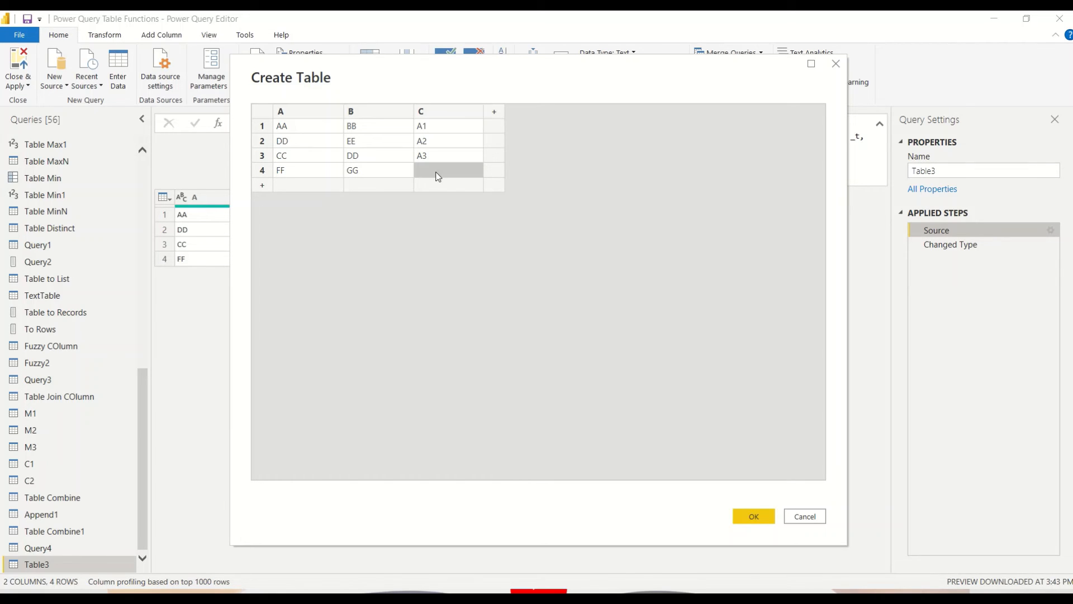
left_click(753, 516)
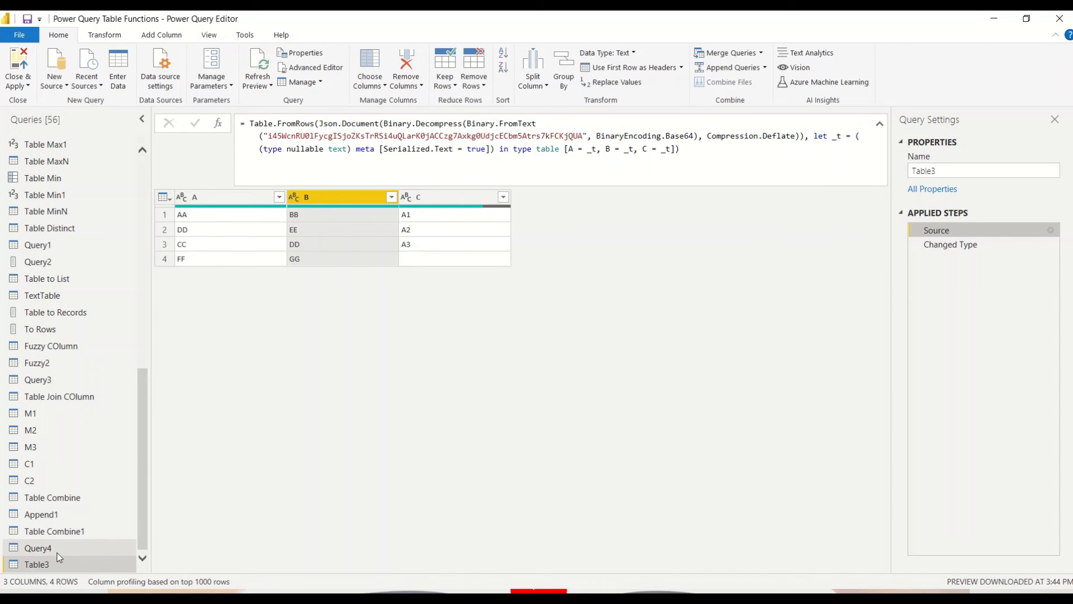
Rename Query4 to 'Table Combine COl'.
left_click(37, 546)
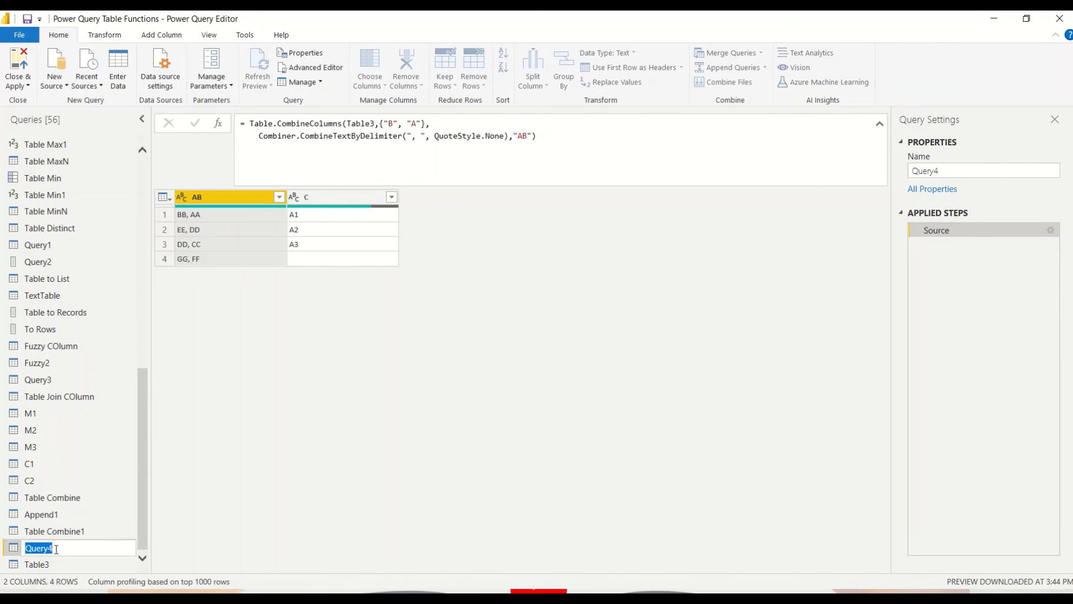
type("Table Combine COl")
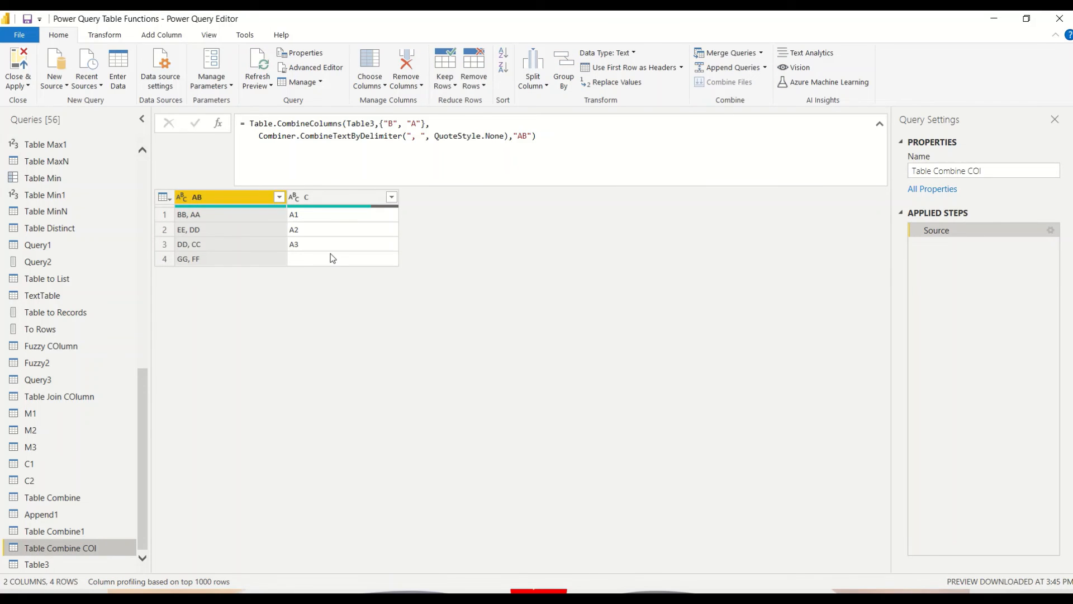
mouse_move(327, 249)
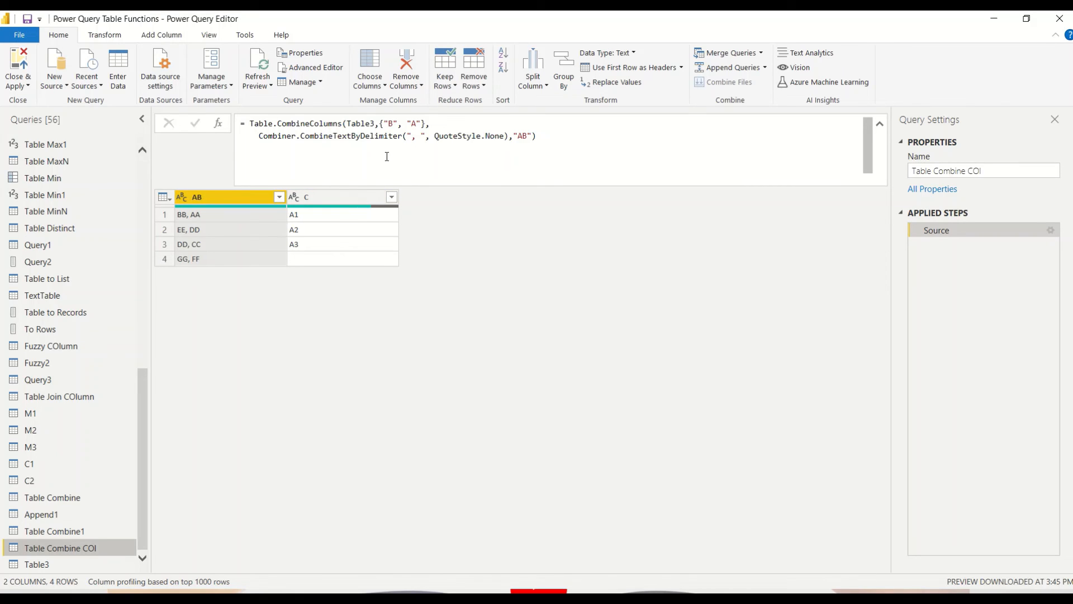
Begin adding a third column name to the formula's {"B", "A"} list.
left_click(423, 123)
type(", \"")
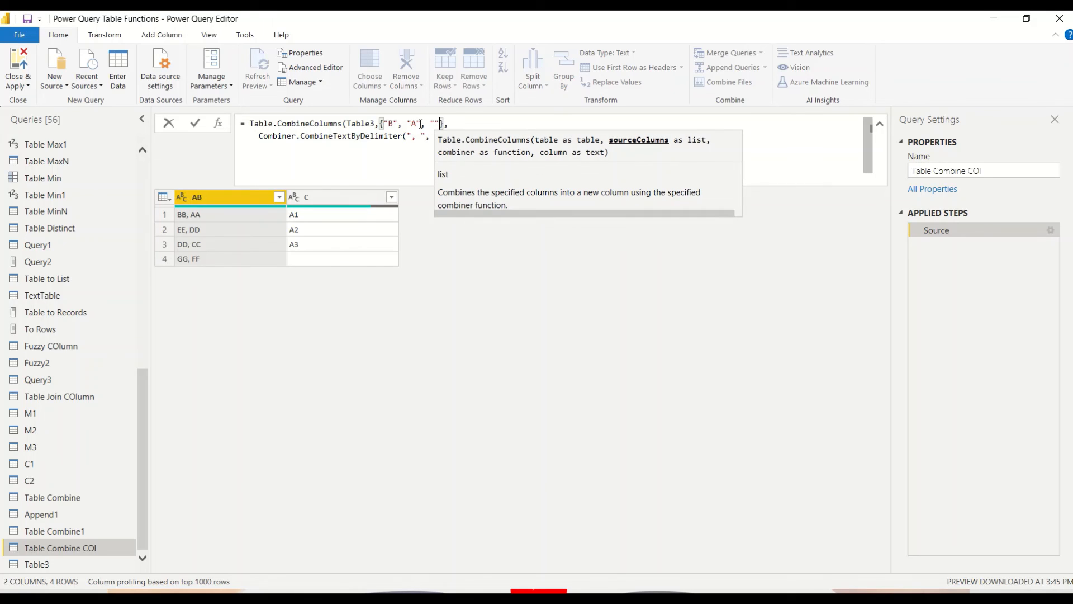
type("V")
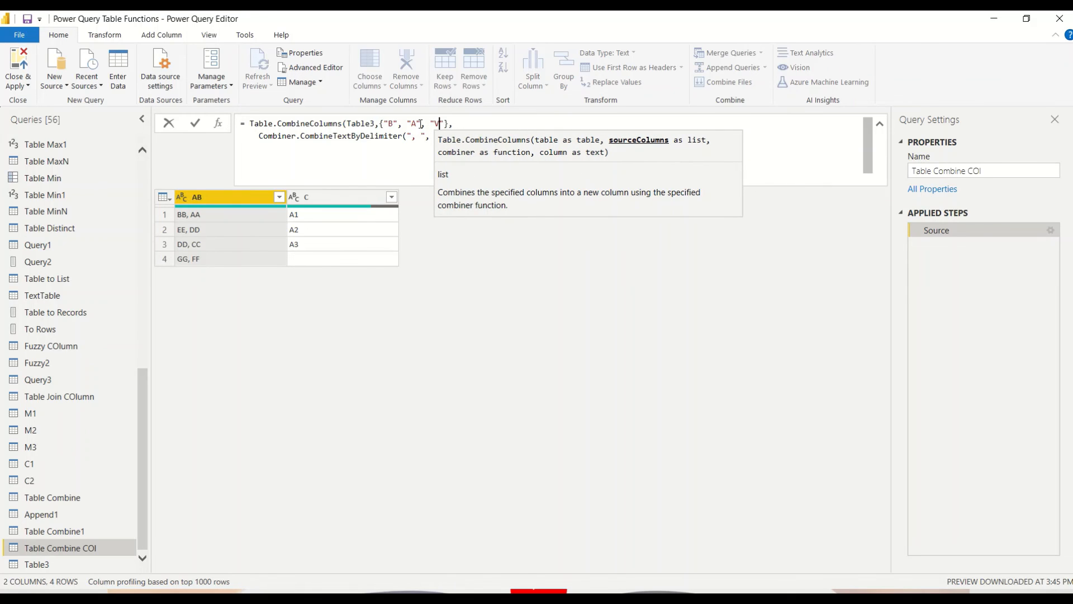
key("Return")
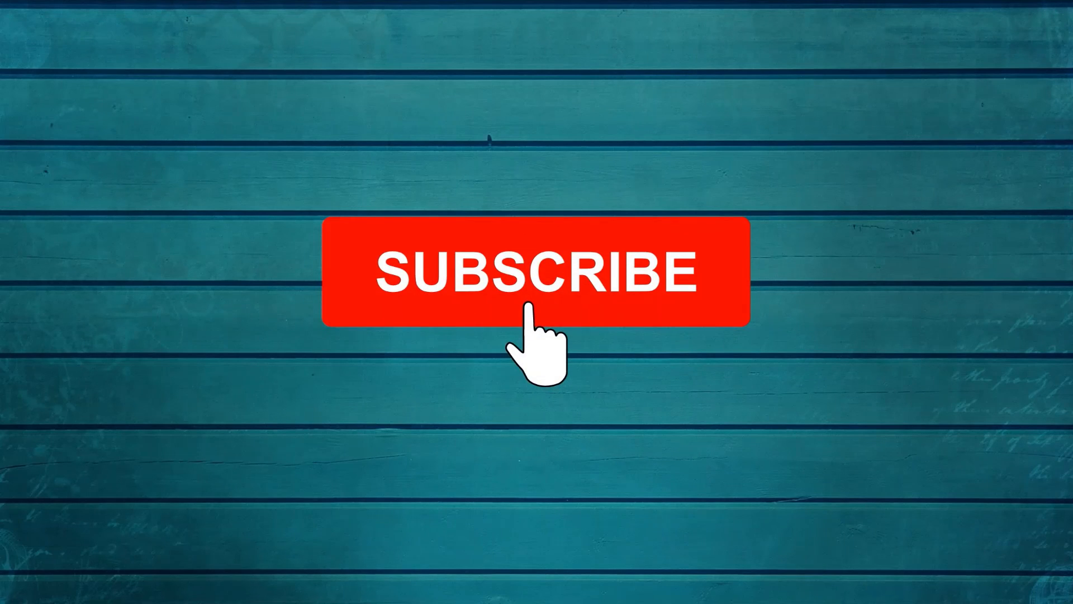
left_click(535, 270)
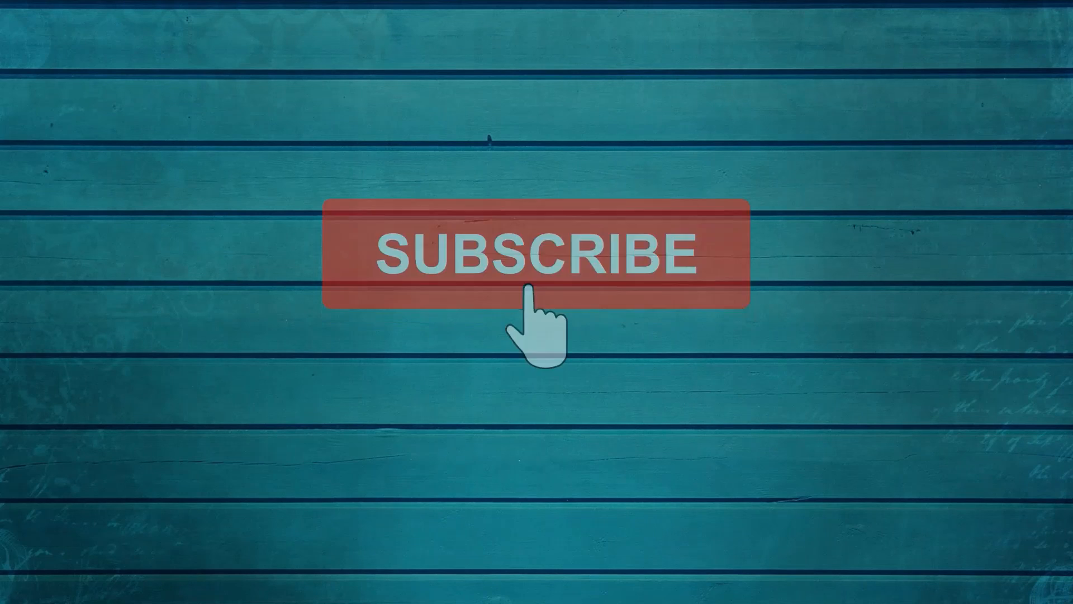